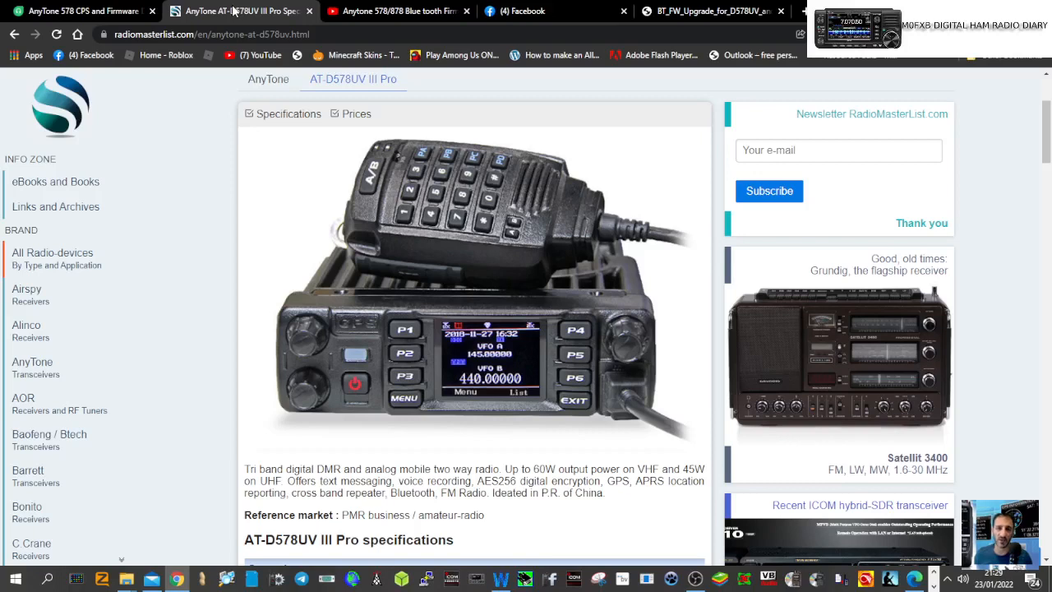
{"action": "mouse_move", "coordinate": [526, 353]}
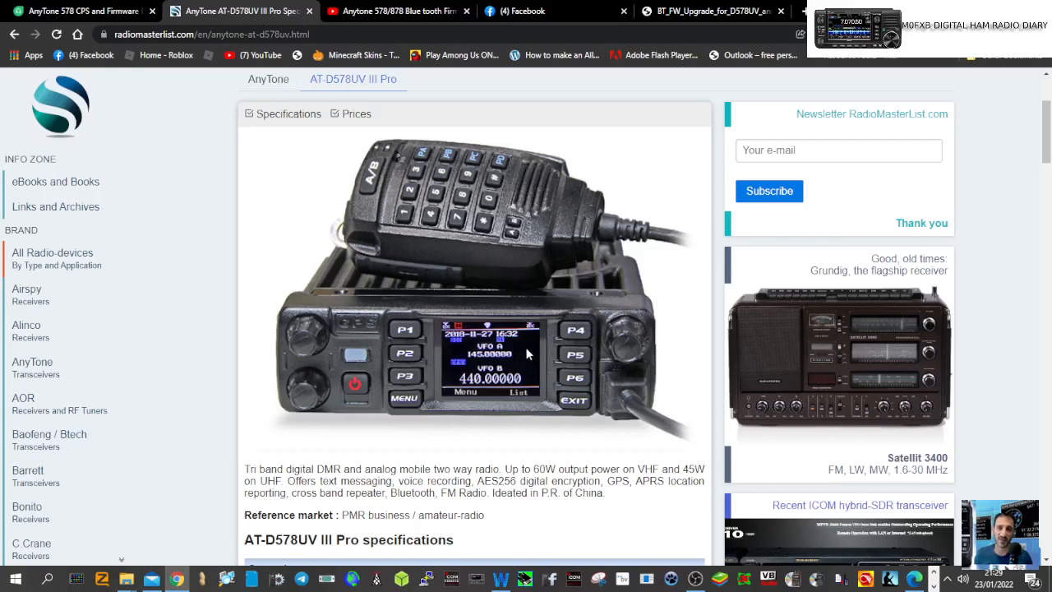
{"action": "mouse_move", "coordinate": [174, 286]}
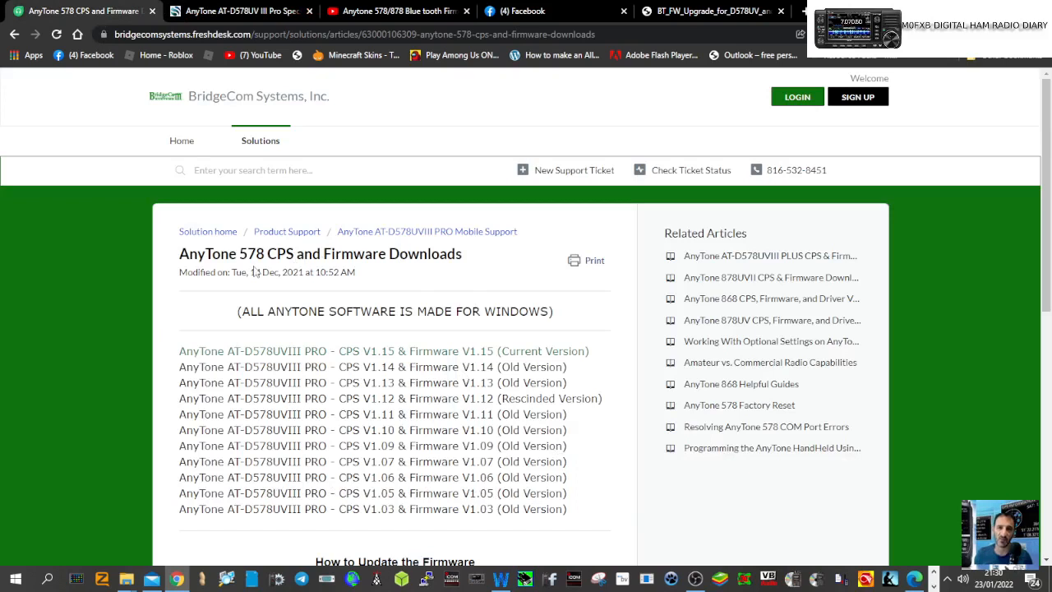
{"action": "mouse_move", "coordinate": [441, 351]}
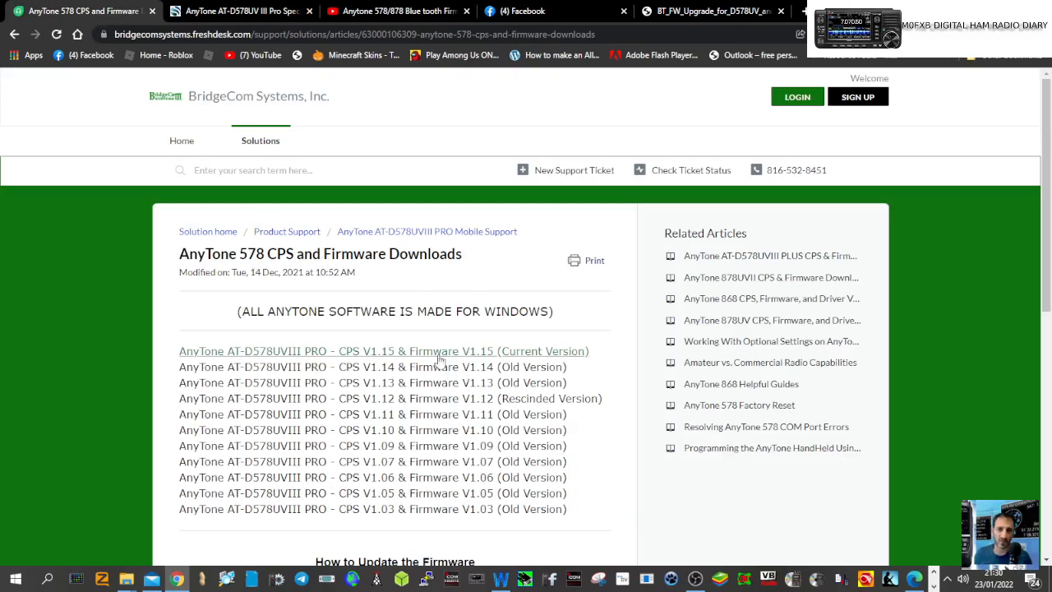
Show the BridgeCom AnyTone 578 CPS and firmware downloads page in Chrome
{"action": "left_click", "coordinate": [383, 351]}
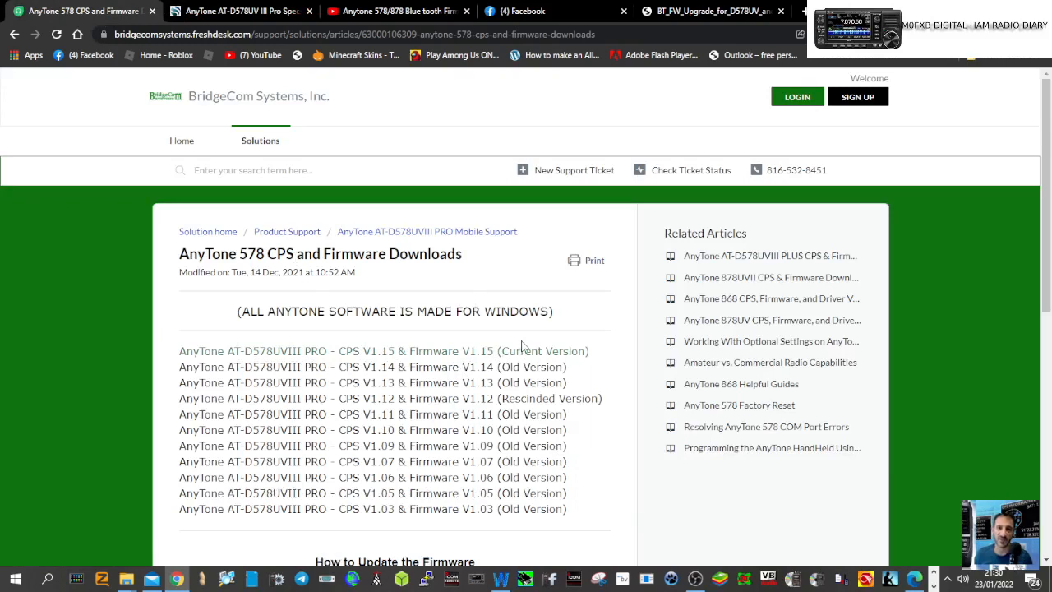
{"action": "mouse_move", "coordinate": [524, 345]}
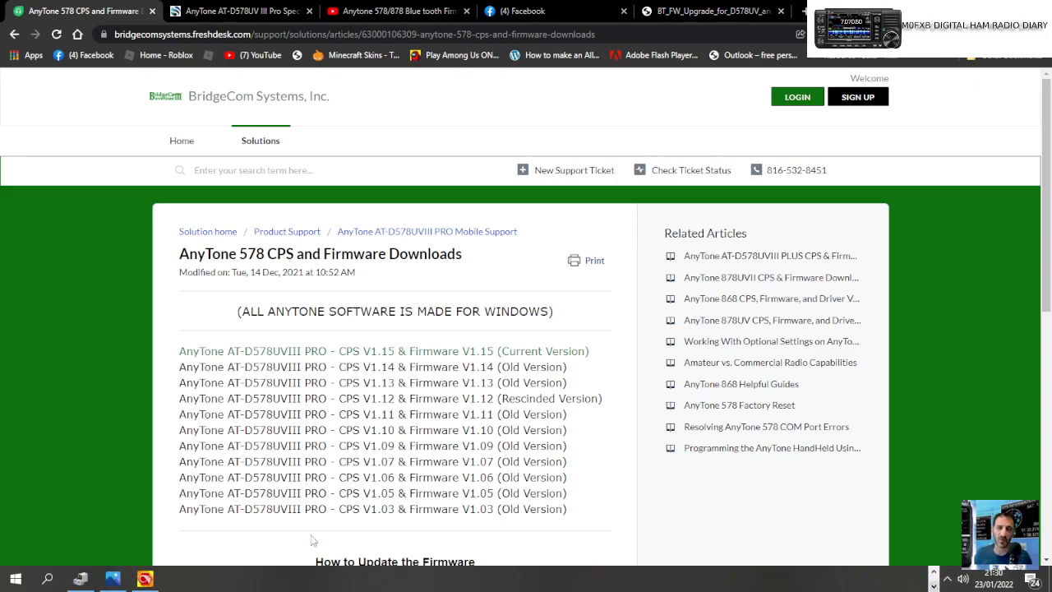
Load the AT-D578UV .rdt codeplug from the Desktop\578 folder into the CPS
{"action": "left_click", "coordinate": [145, 578]}
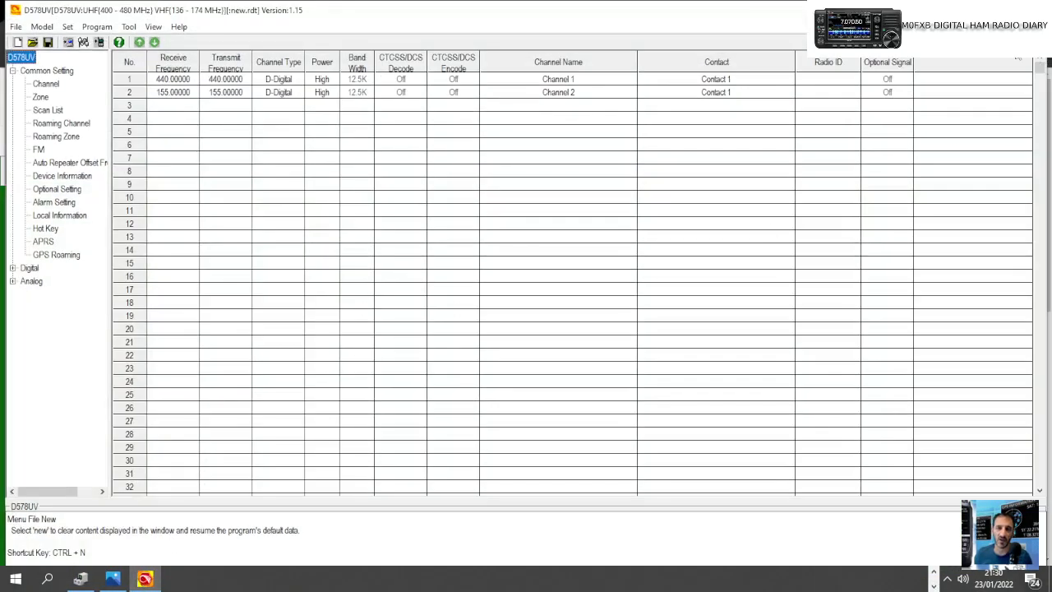
{"action": "mouse_move", "coordinate": [349, 76]}
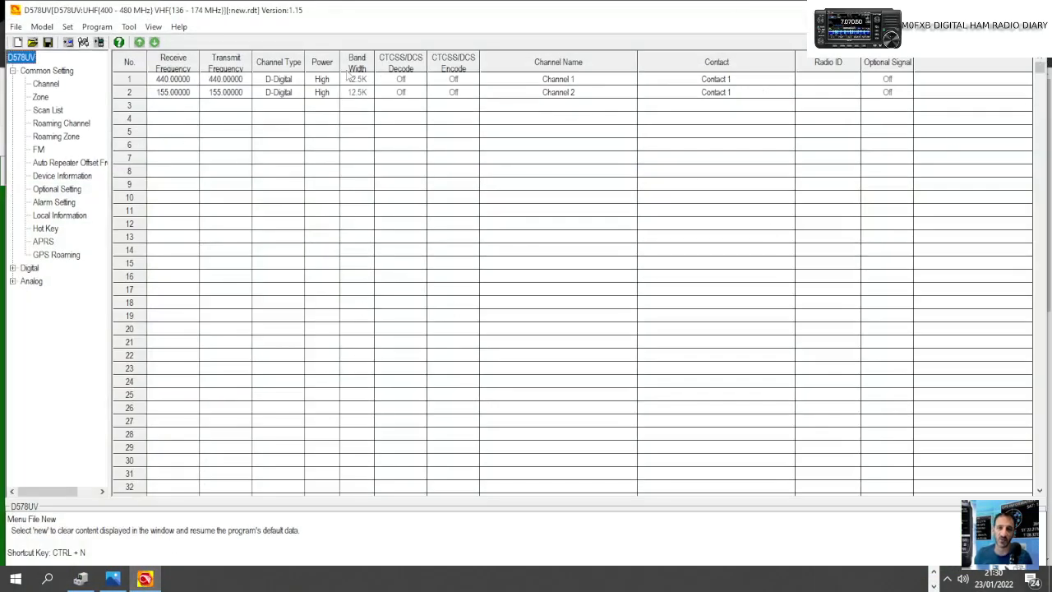
{"action": "left_click", "coordinate": [15, 26]}
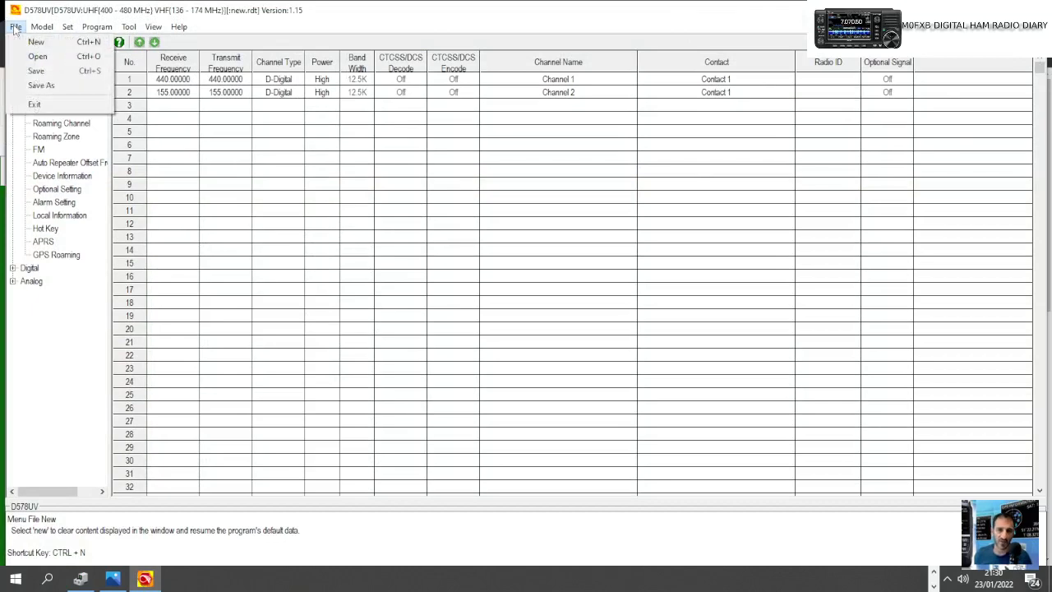
{"action": "left_click", "coordinate": [15, 27]}
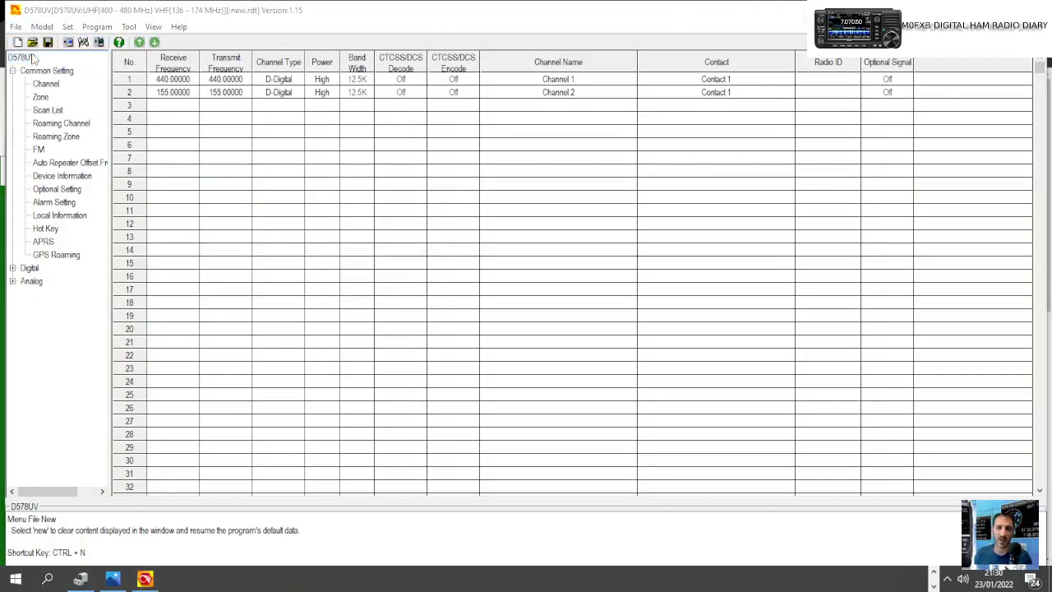
{"action": "left_click", "coordinate": [33, 42]}
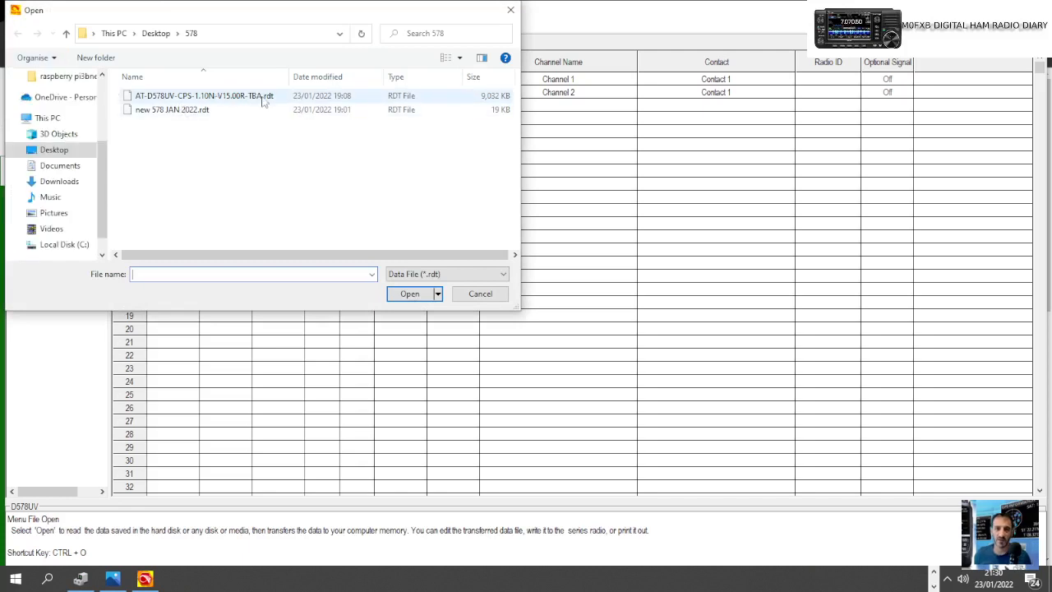
{"action": "left_click", "coordinate": [409, 292]}
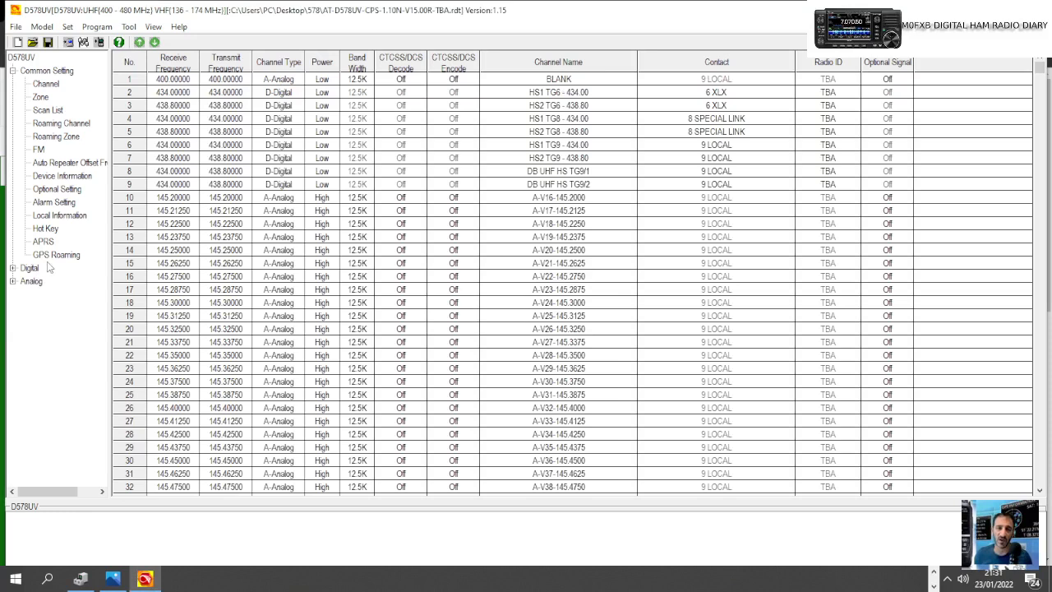
Set radio ID entry 1 to ID 12345 named M0FXB in the Digital Radio ID List
{"action": "left_click", "coordinate": [30, 267]}
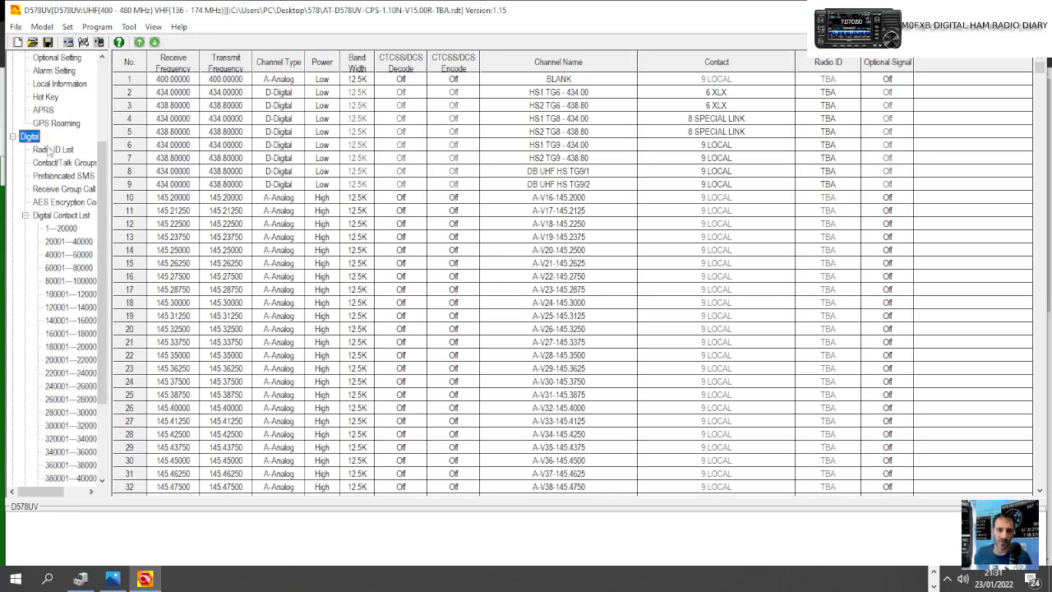
{"action": "left_click", "coordinate": [52, 147]}
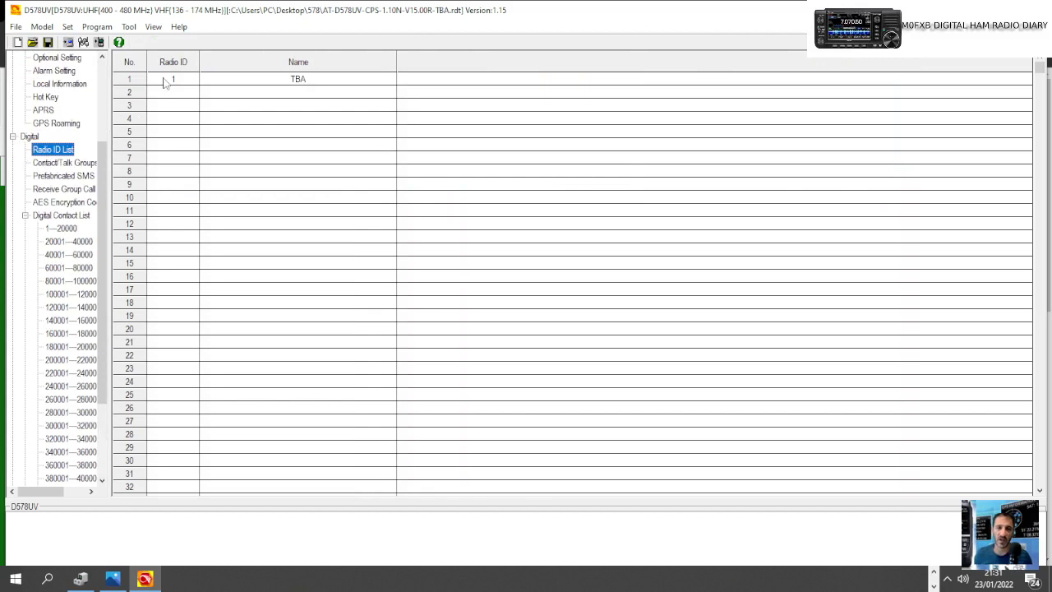
{"action": "double_click", "coordinate": [173, 79]}
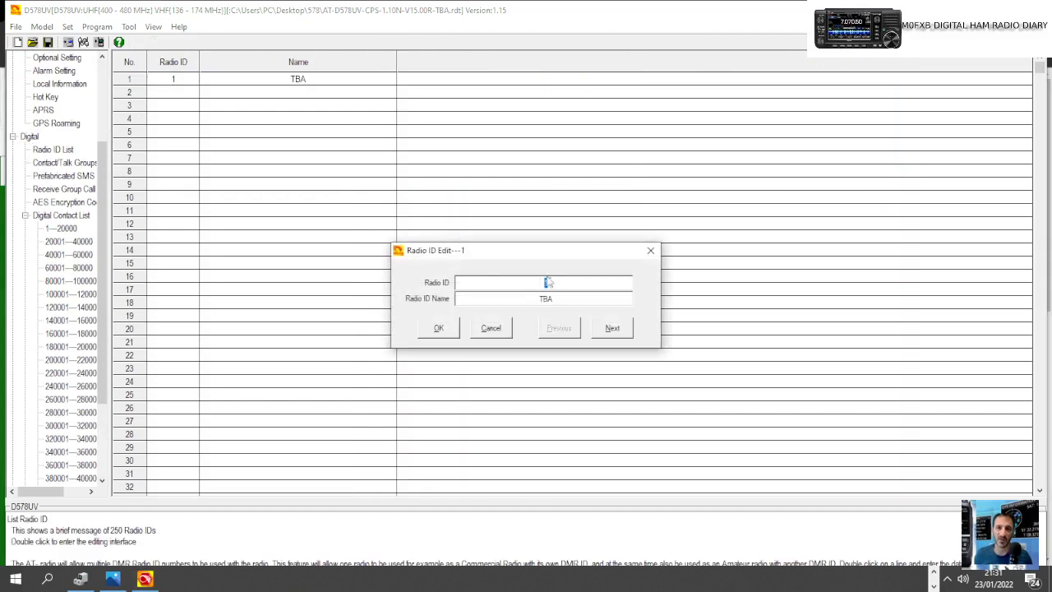
{"action": "type", "text": "12345"}
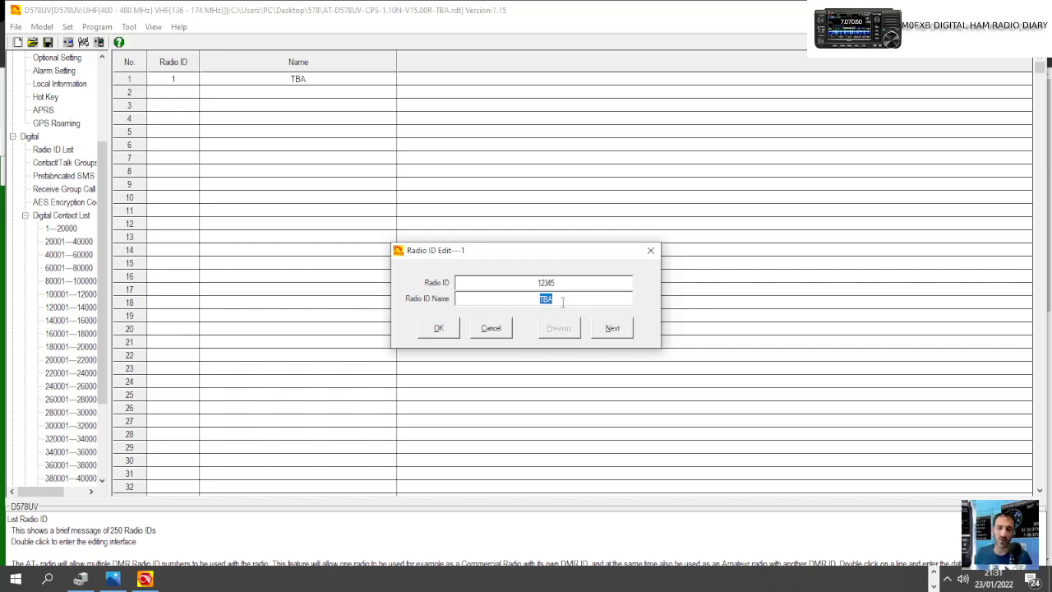
{"action": "type", "text": "M0FXB"}
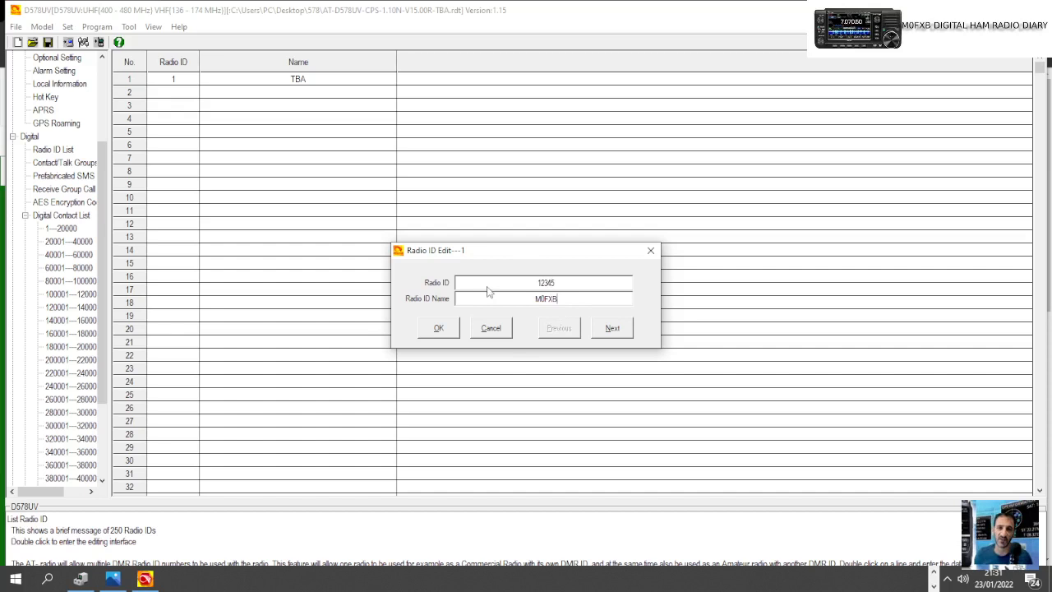
{"action": "left_click", "coordinate": [437, 329]}
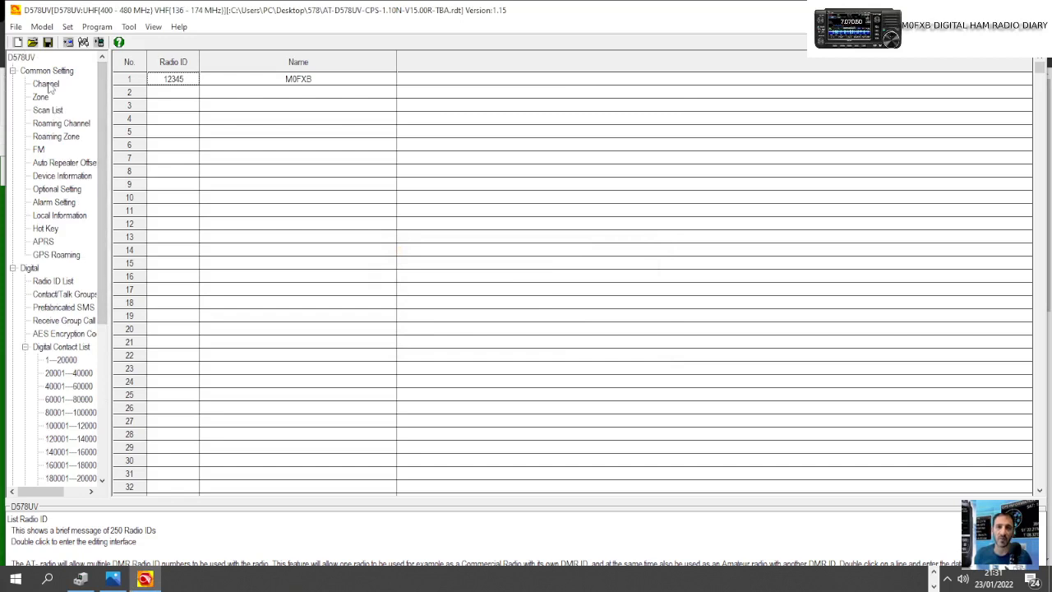
Show the channel list and locate channel 52 for editing
{"action": "left_click", "coordinate": [39, 97]}
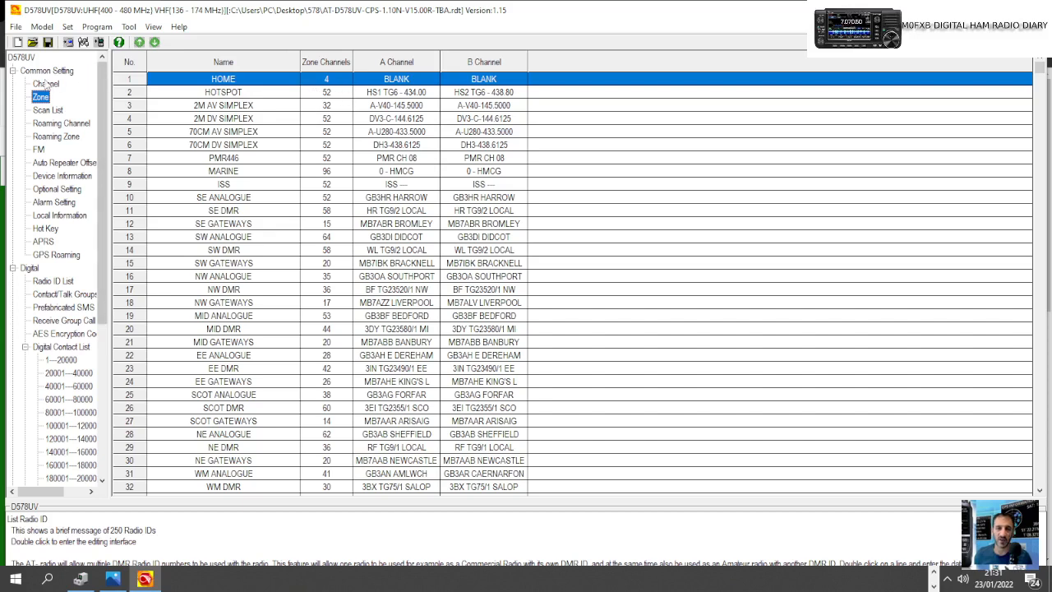
{"action": "left_click", "coordinate": [46, 82]}
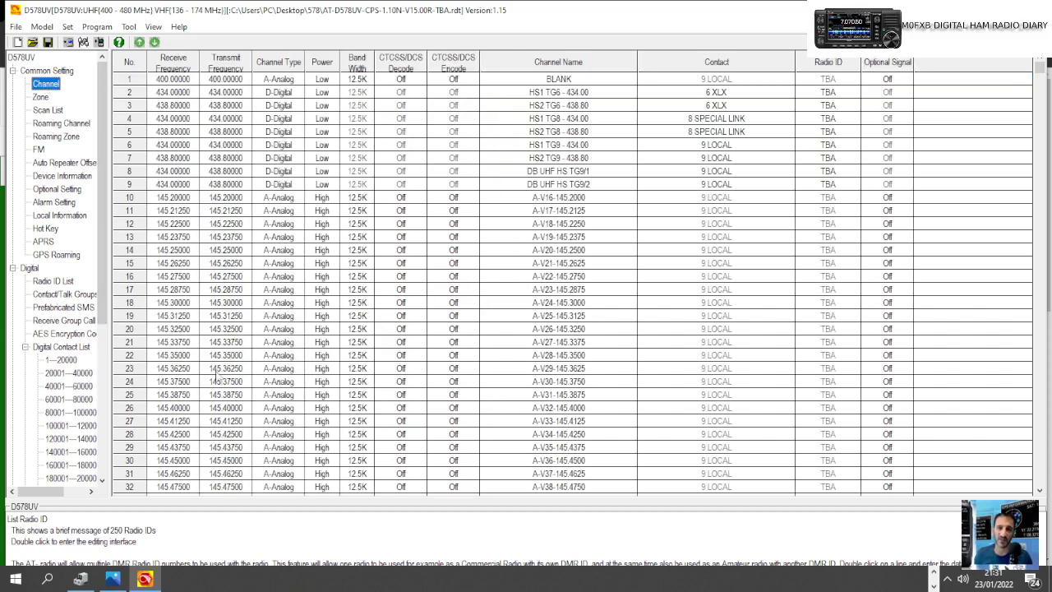
{"action": "scroll", "scroll_direction": "down", "scroll_amount": 3}
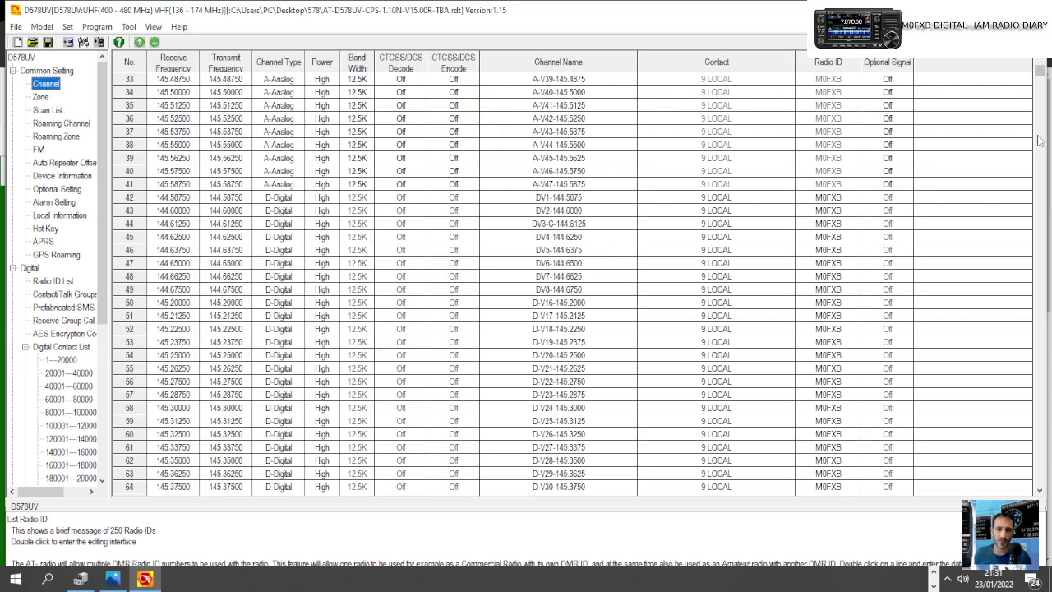
{"action": "scroll", "scroll_direction": "down", "scroll_amount": 3}
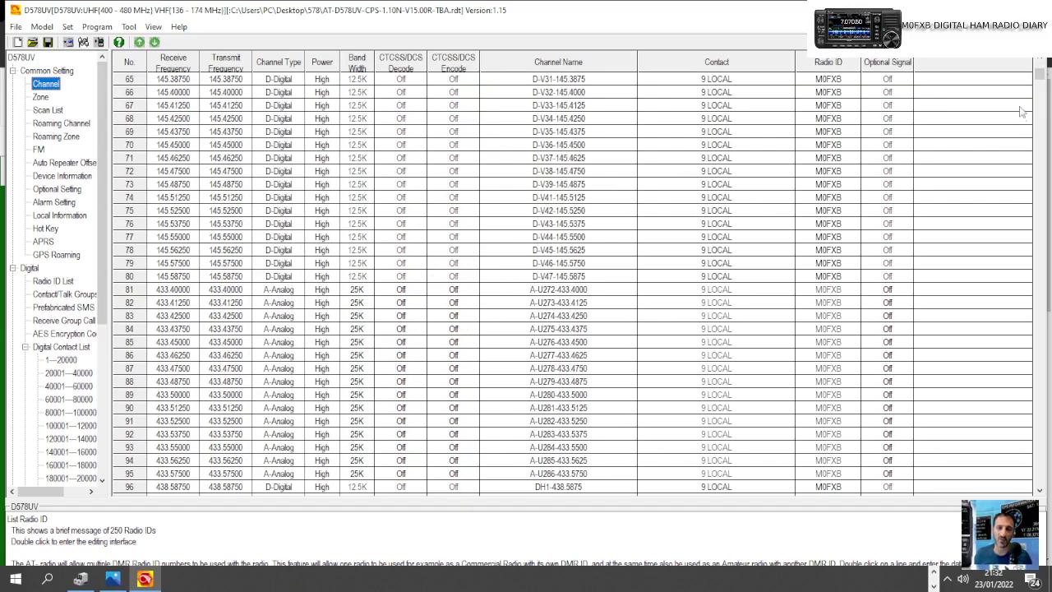
{"action": "scroll", "scroll_direction": "up", "scroll_amount": 3}
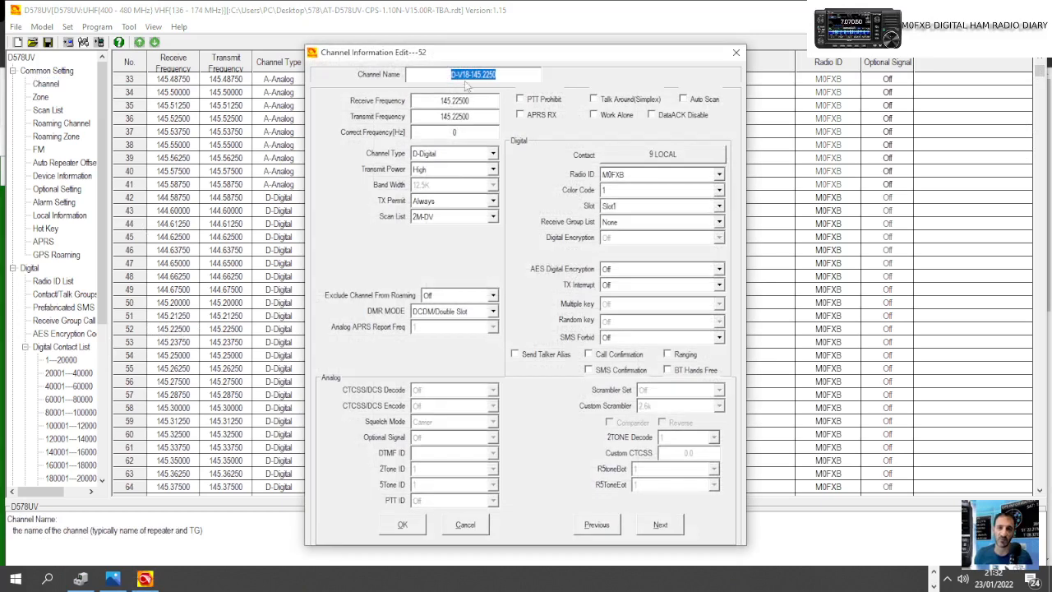
Name channel 52 MY HOTSPOT and set RX and TX frequency to 433.3800
{"action": "type", "text": "M"}
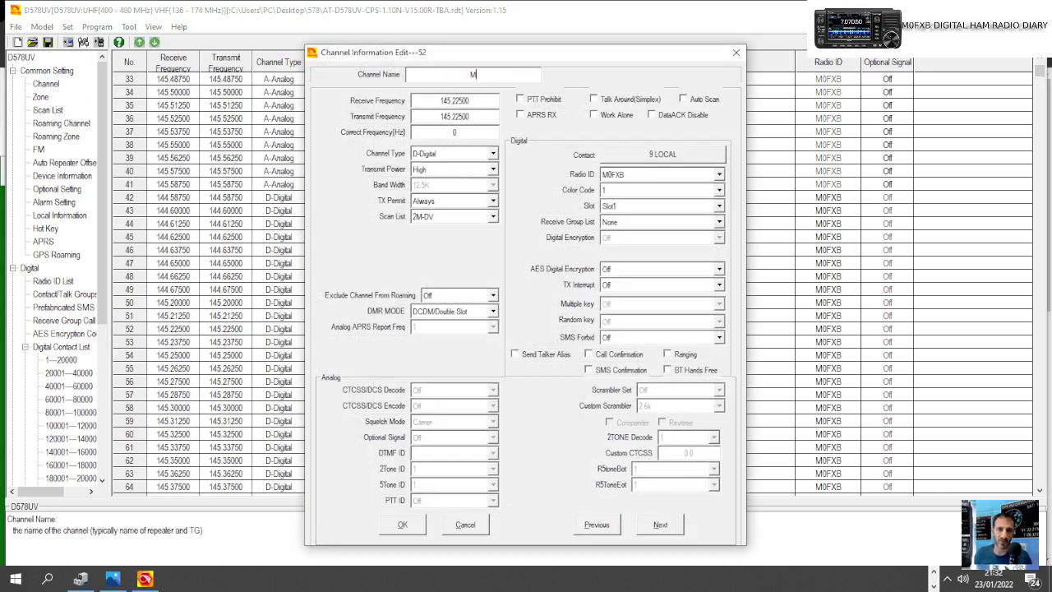
{"action": "type", "text": "Y HOTSPOT"}
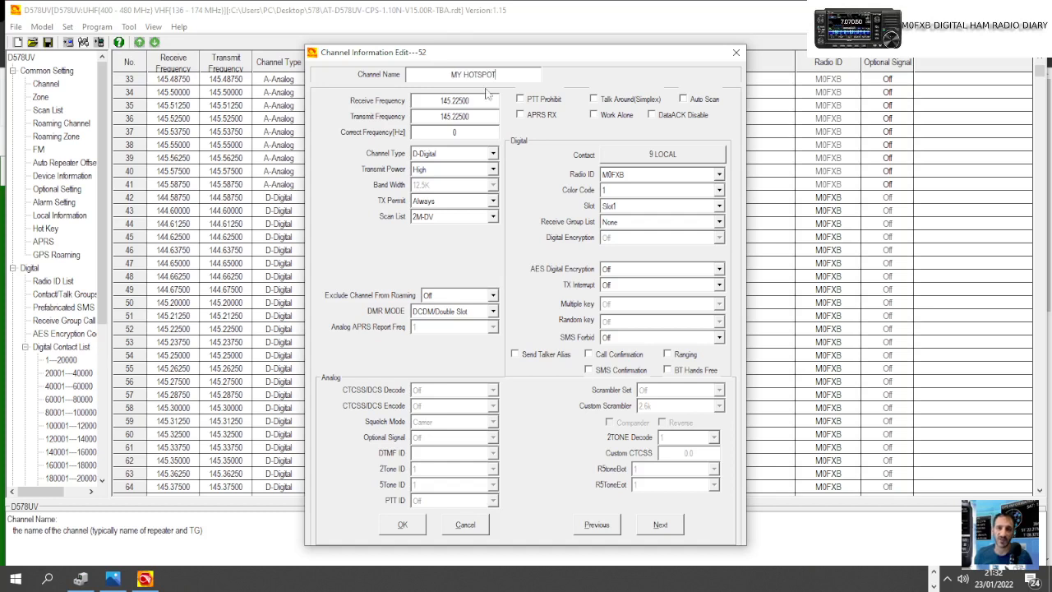
{"action": "left_click", "coordinate": [454, 100]}
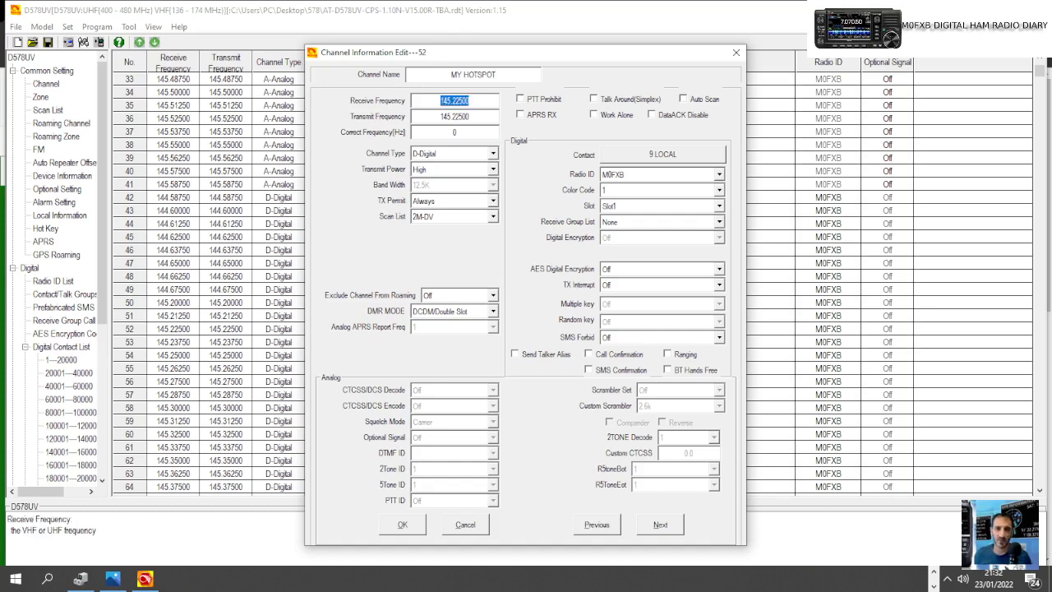
{"action": "type", "text": "433.300"}
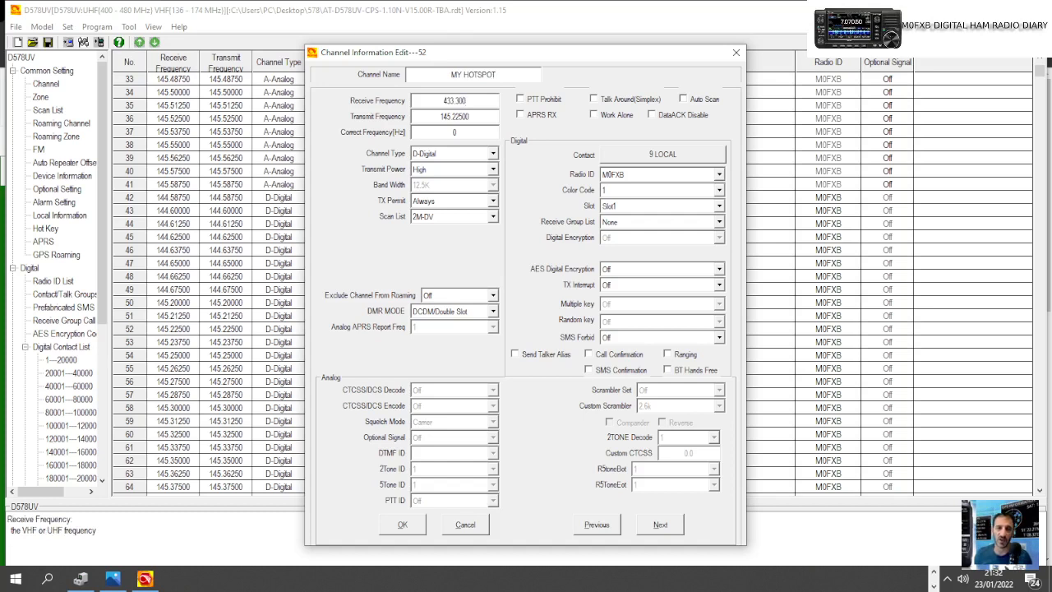
{"action": "left_click", "coordinate": [454, 115]}
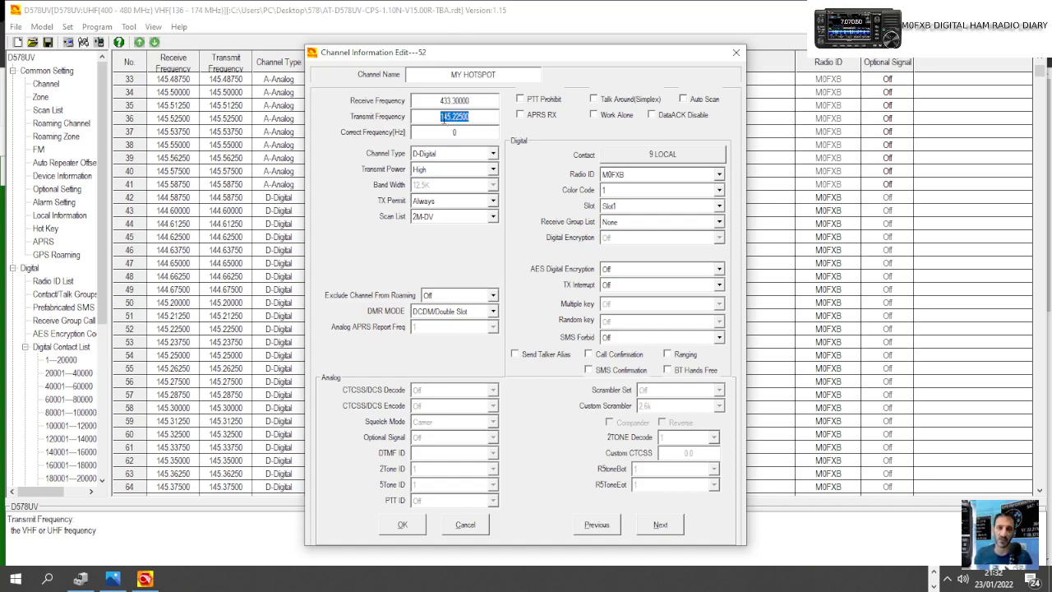
{"action": "type", "text": "433"}
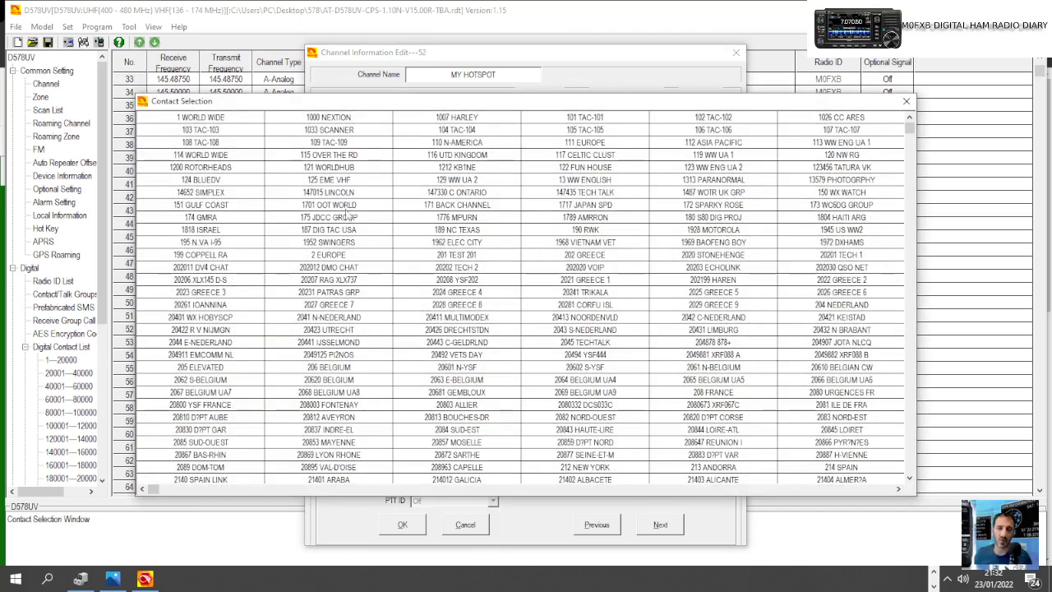
{"action": "mouse_move", "coordinate": [764, 157]}
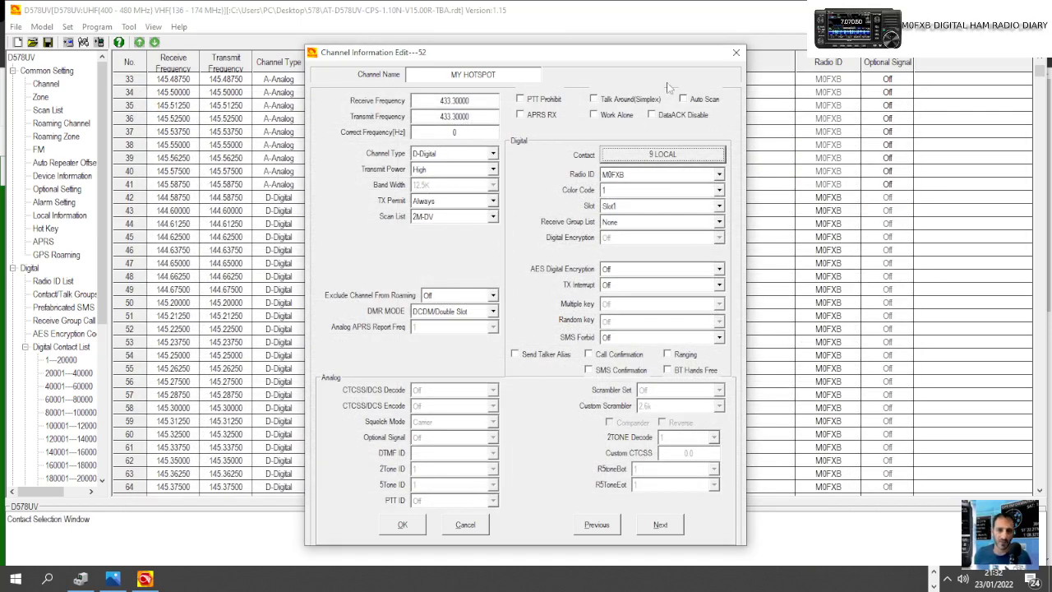
{"action": "mouse_move", "coordinate": [723, 211]}
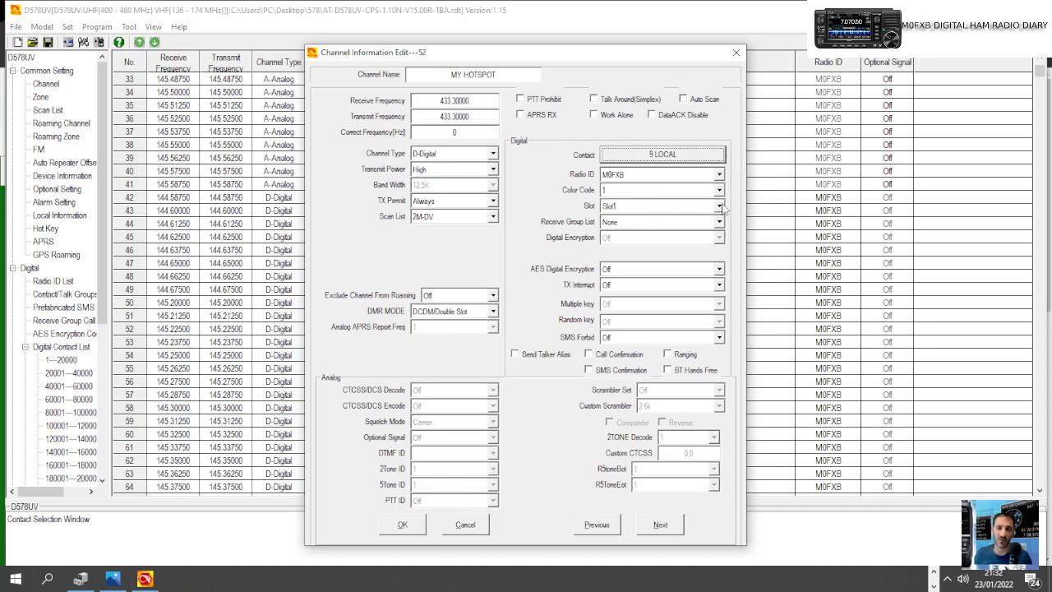
Choose the channel's timeslot and save the MY HOTSPOT channel
{"action": "left_click", "coordinate": [720, 205]}
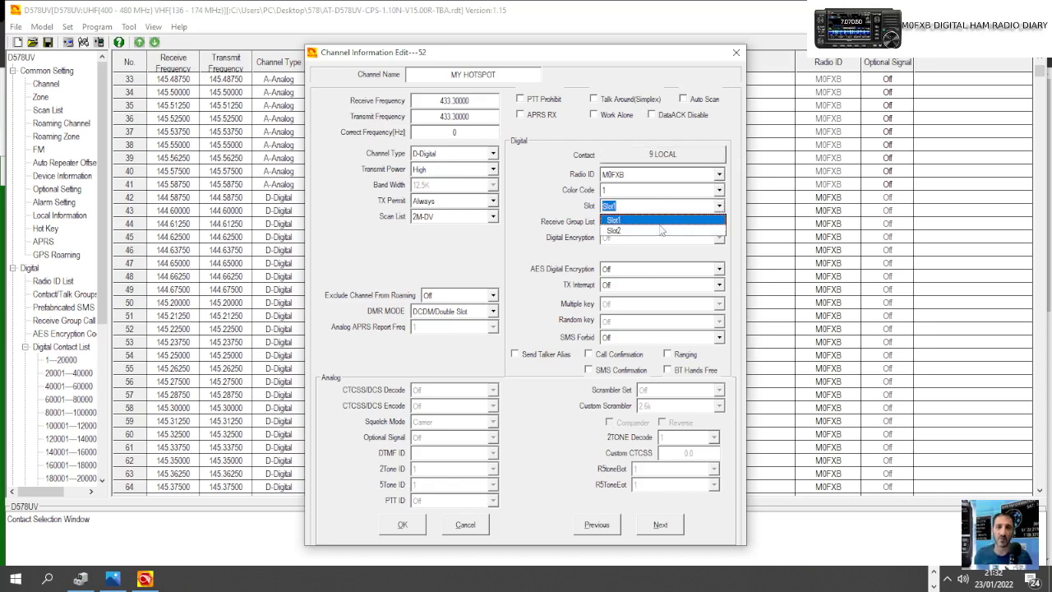
{"action": "left_click", "coordinate": [403, 525]}
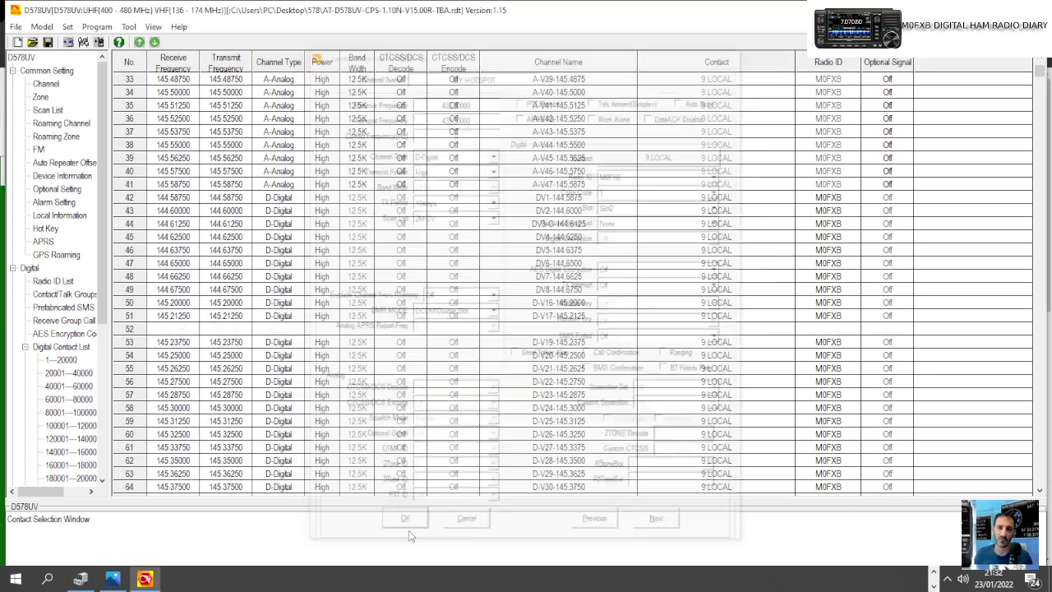
{"action": "left_click", "coordinate": [404, 517]}
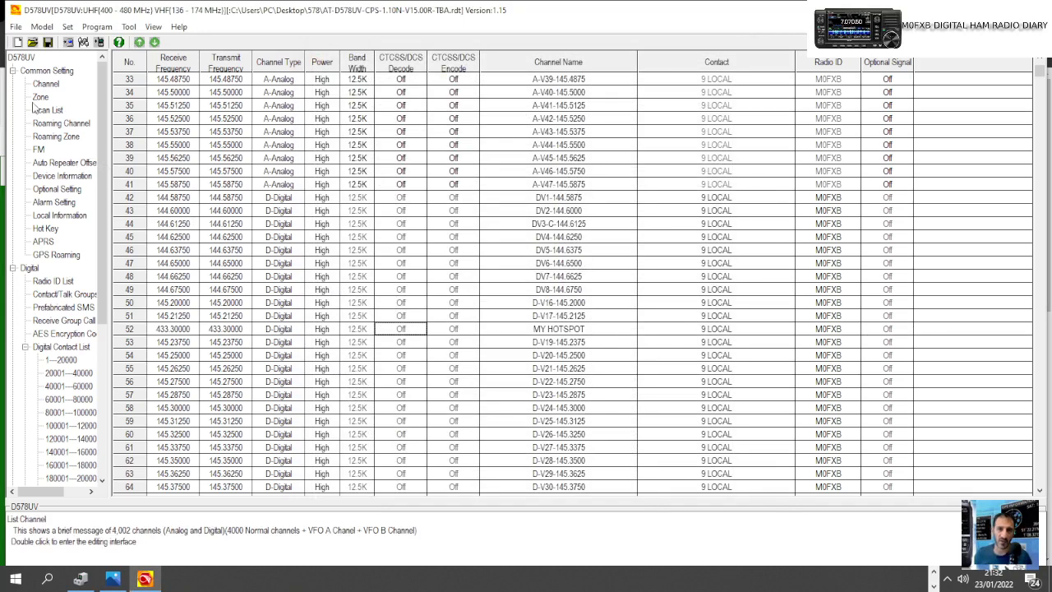
Bring up the HOTSPOT zone's Zone Edit window from the zone list
{"action": "left_click", "coordinate": [39, 97]}
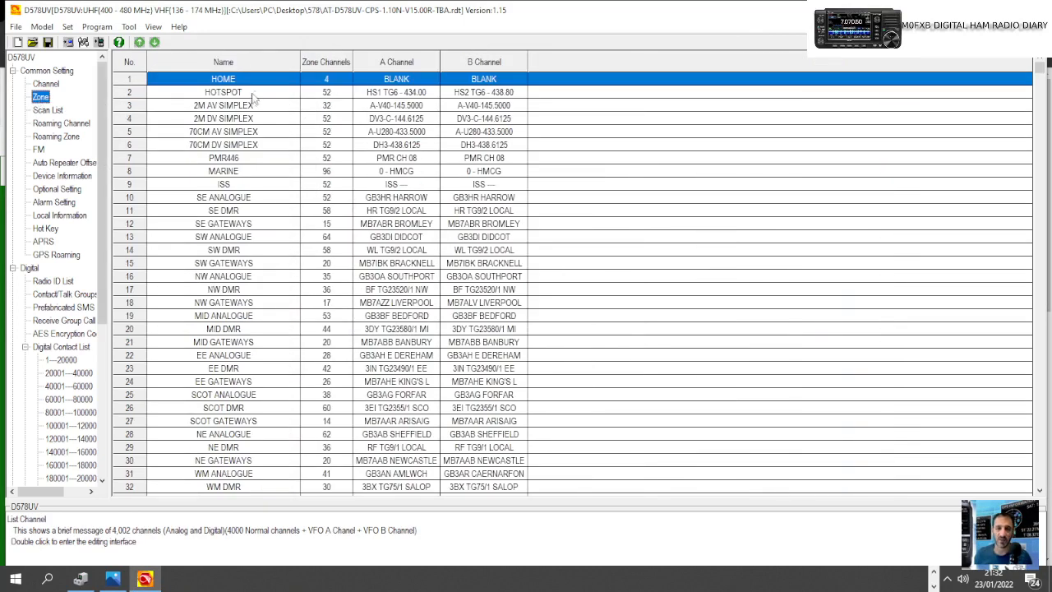
{"action": "double_click", "coordinate": [223, 92]}
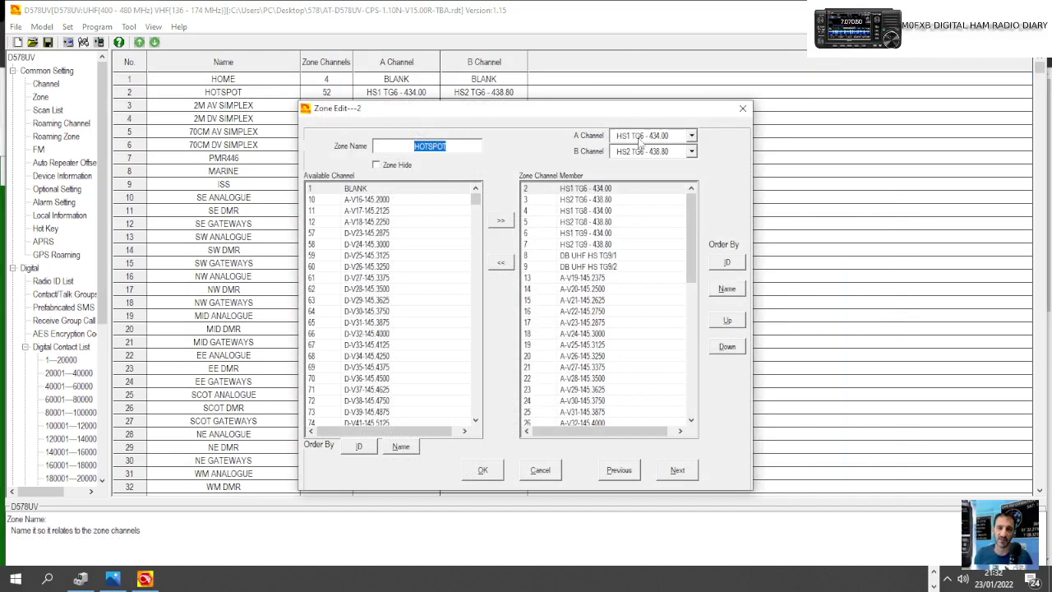
{"action": "mouse_move", "coordinate": [743, 108]}
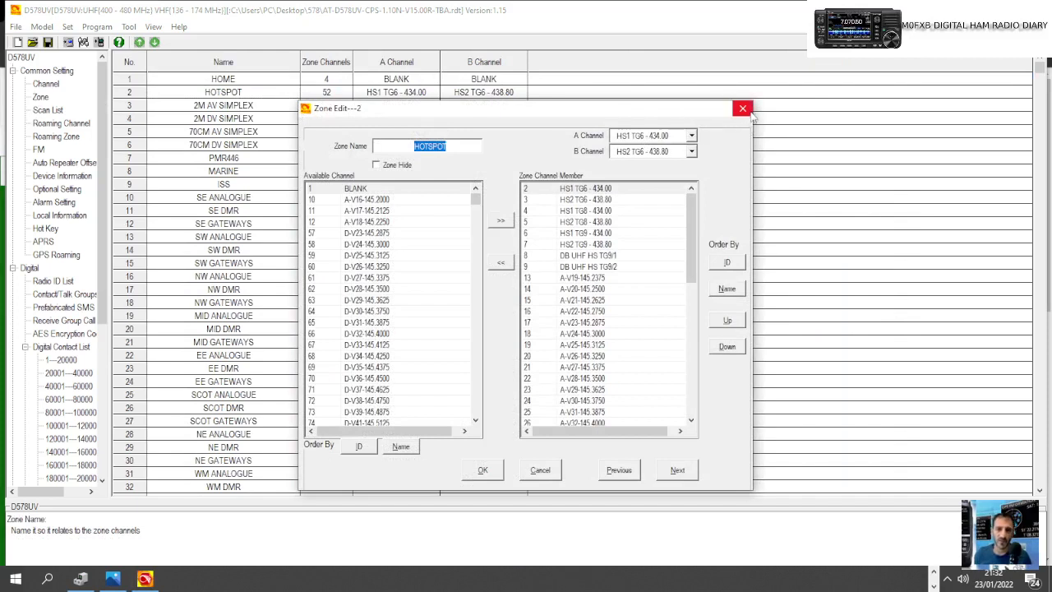
{"action": "mouse_move", "coordinate": [694, 261]}
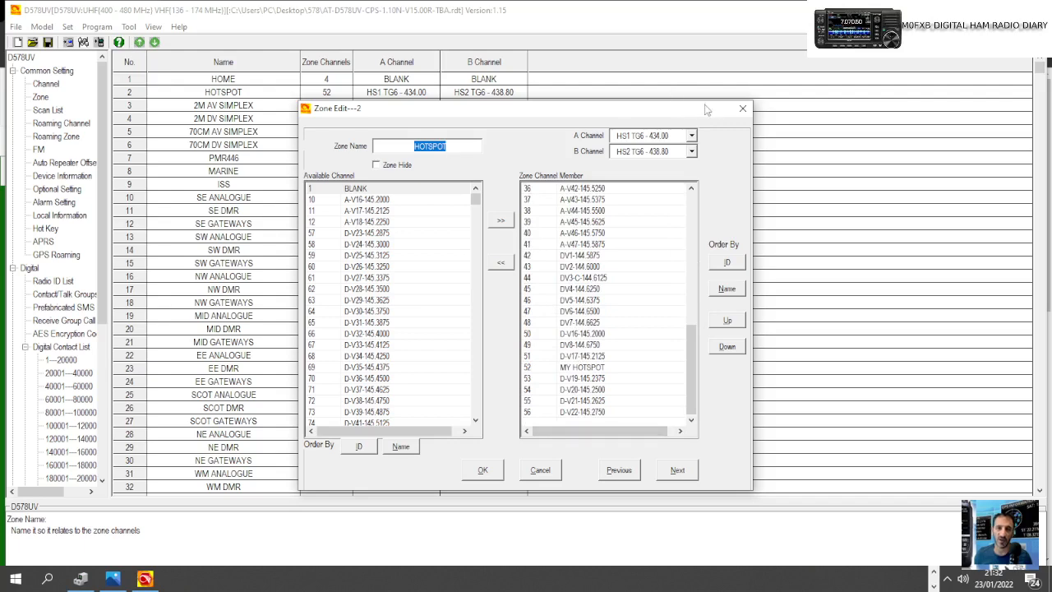
{"action": "left_click", "coordinate": [482, 470]}
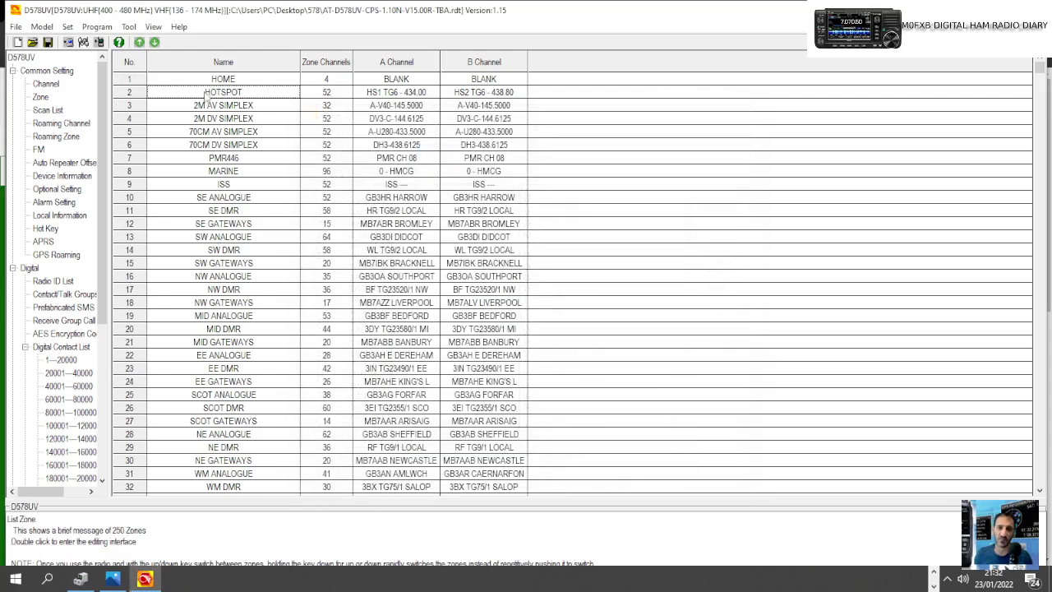
{"action": "double_click", "coordinate": [223, 92]}
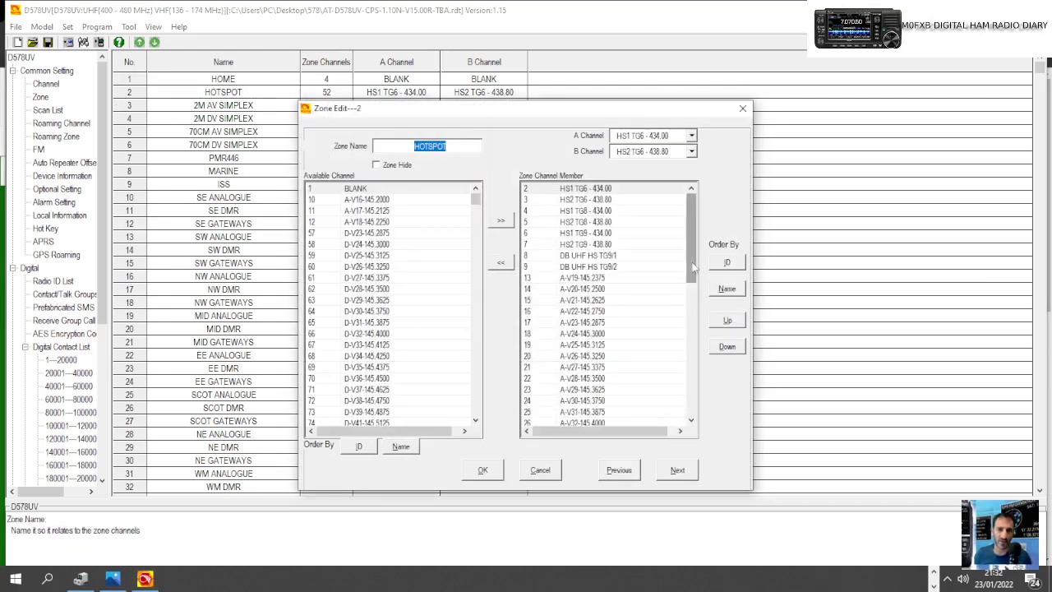
Remove all member channels from the HOTSPOT zone, leaving only A-V27-145.3375
{"action": "scroll", "scroll_direction": "down", "scroll_amount": 3}
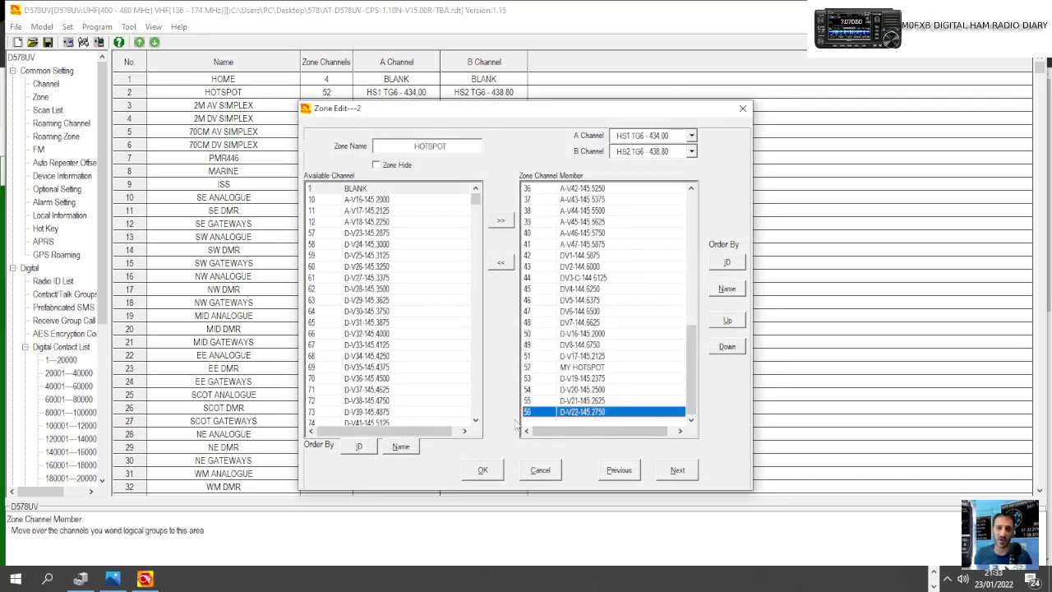
{"action": "left_click", "coordinate": [499, 263]}
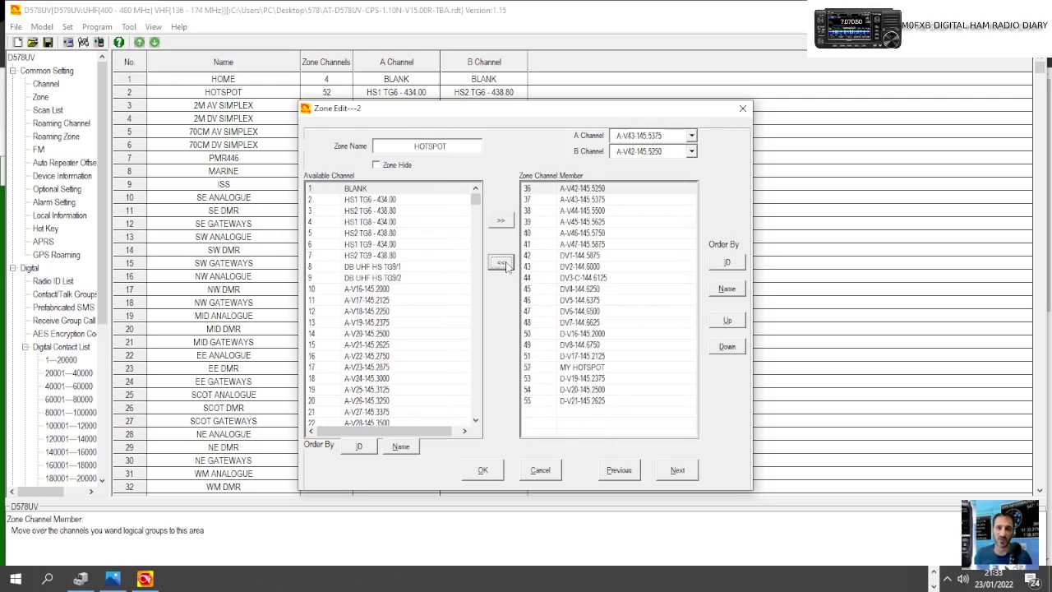
{"action": "left_click", "coordinate": [500, 263]}
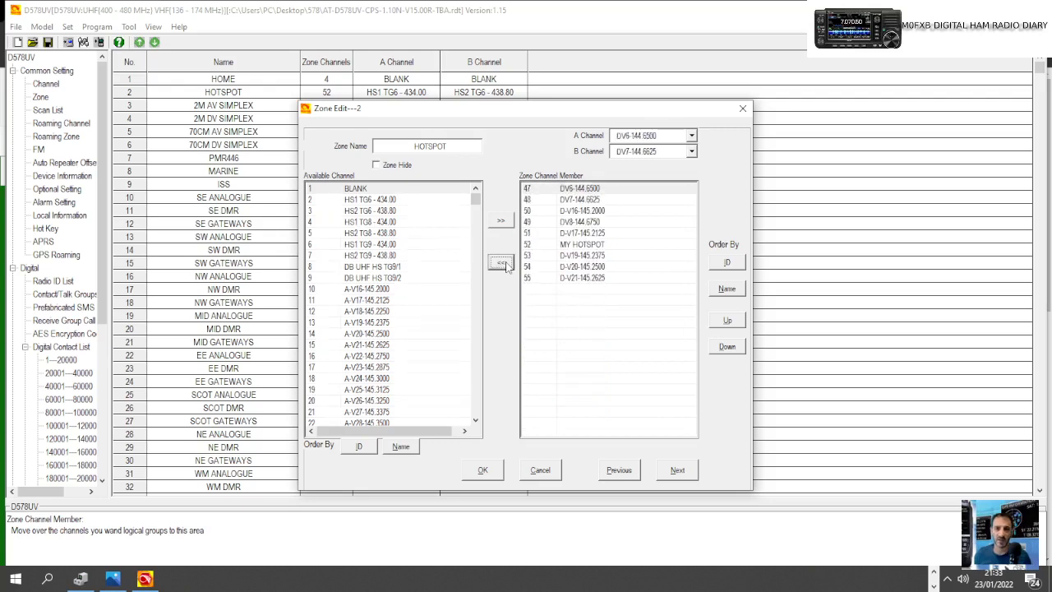
{"action": "left_click", "coordinate": [499, 263]}
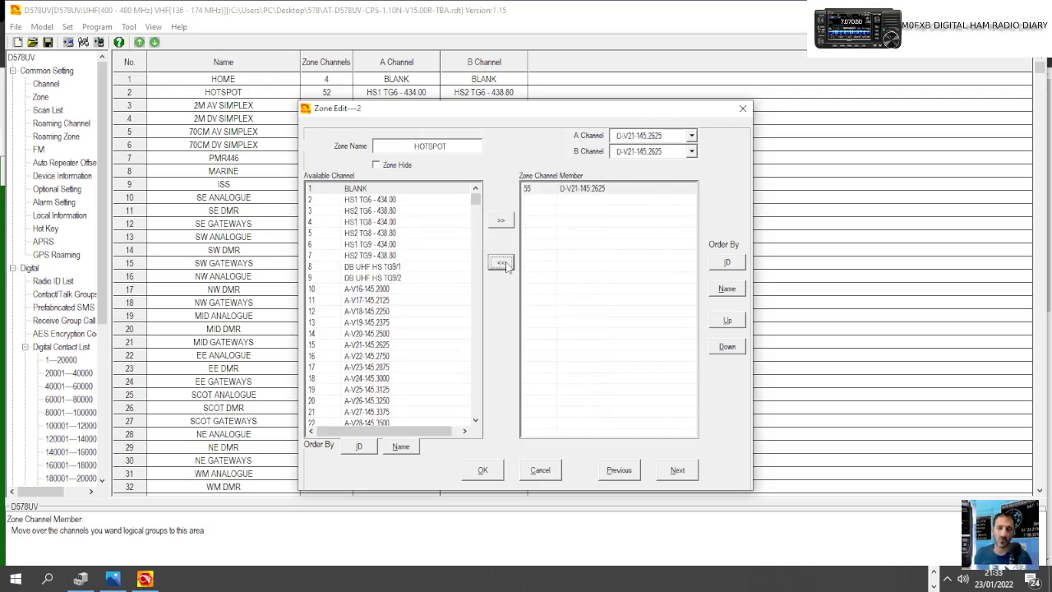
{"action": "left_click", "coordinate": [500, 263]}
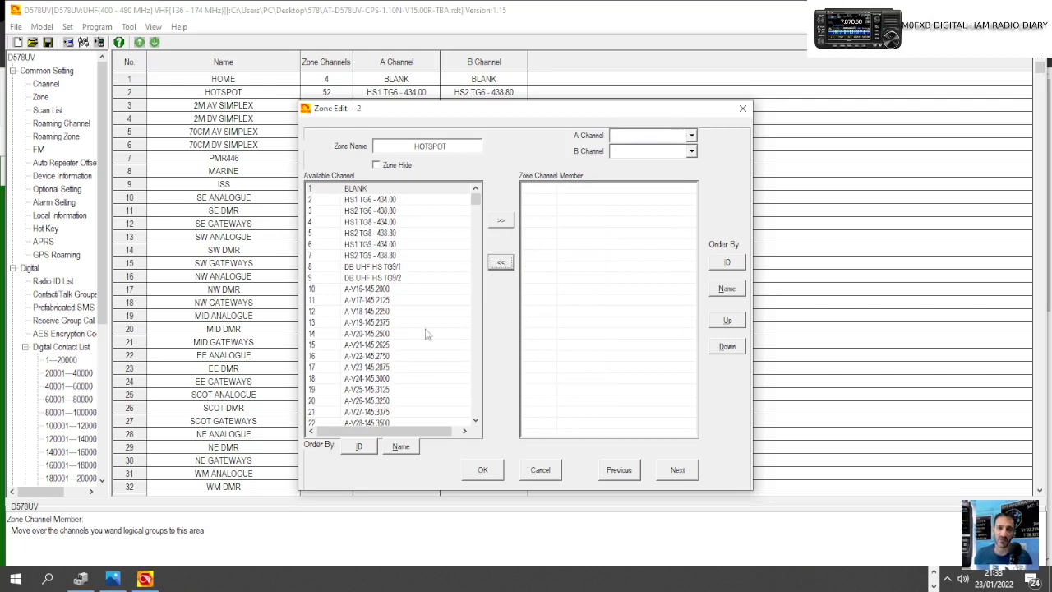
{"action": "left_click", "coordinate": [366, 411]}
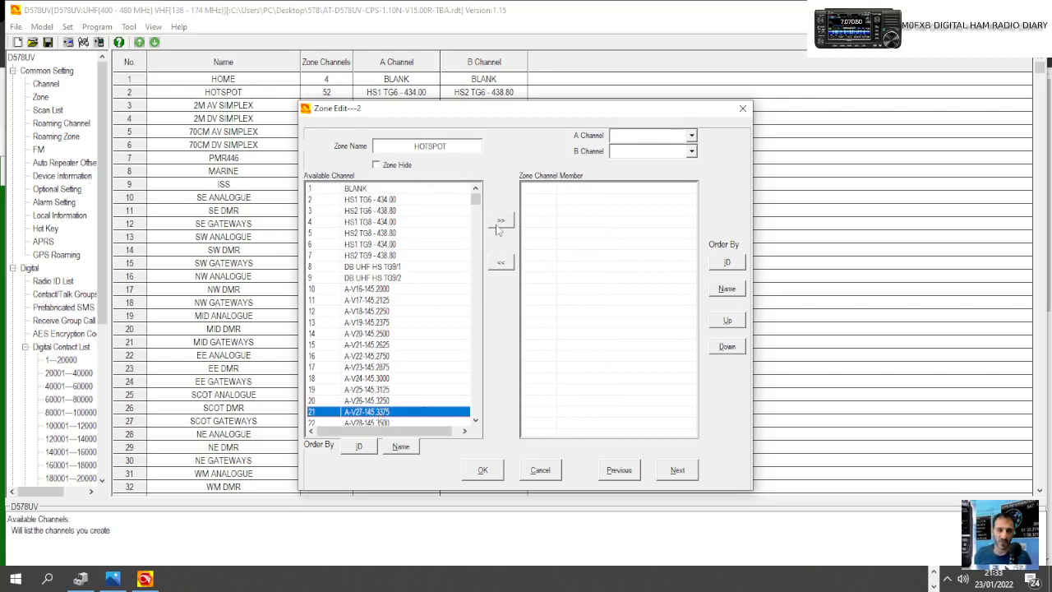
{"action": "left_click", "coordinate": [483, 470]}
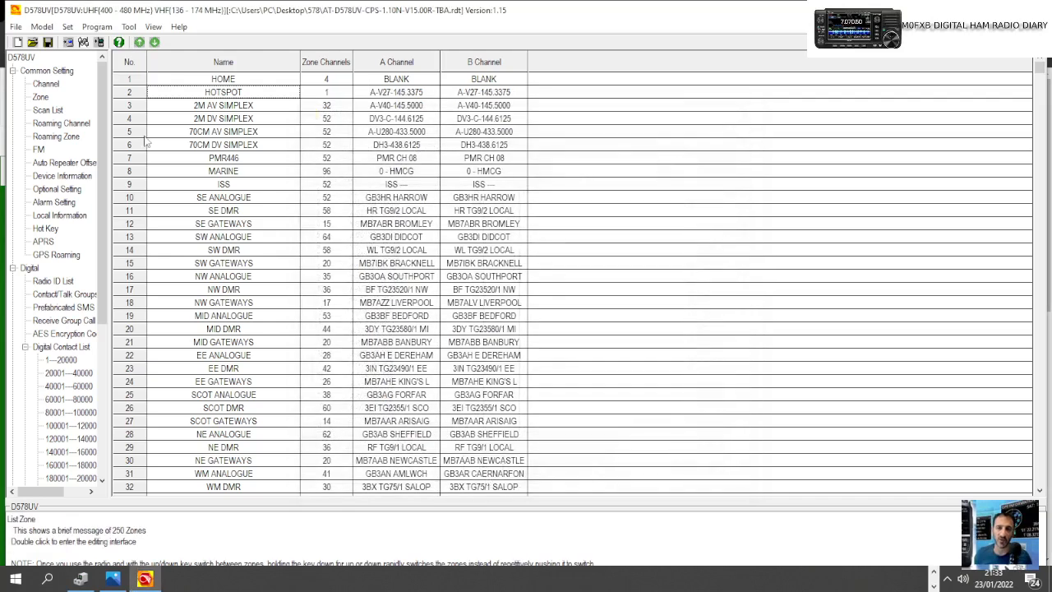
{"action": "double_click", "coordinate": [224, 92]}
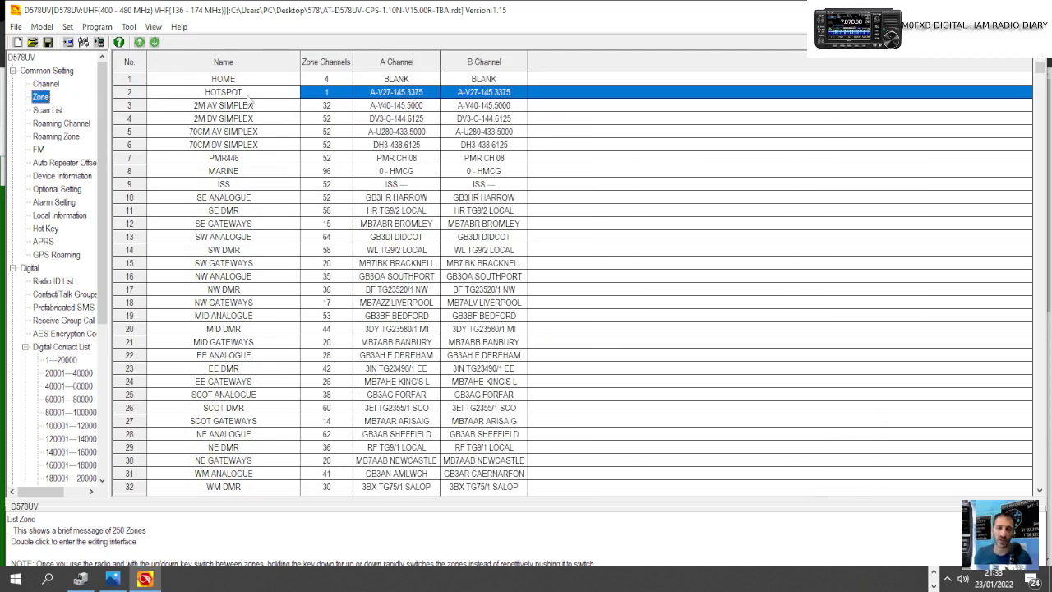
Add 52 MY HOTSPOT to the HOTSPOT zone and drop the A-V27-145.3375 placeholder
{"action": "double_click", "coordinate": [224, 92]}
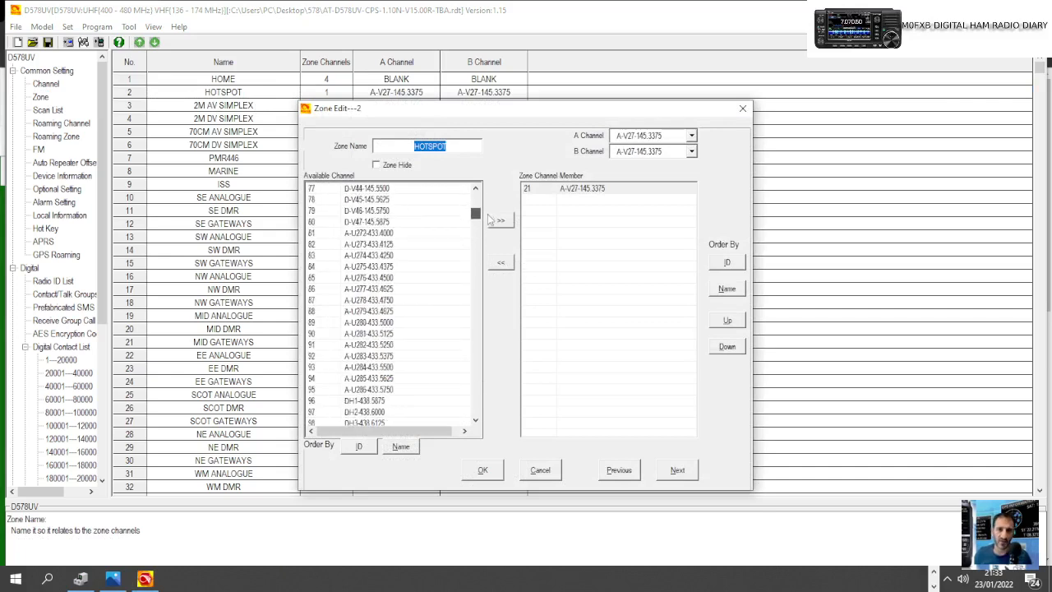
{"action": "scroll", "scroll_direction": "down", "scroll_amount": 3}
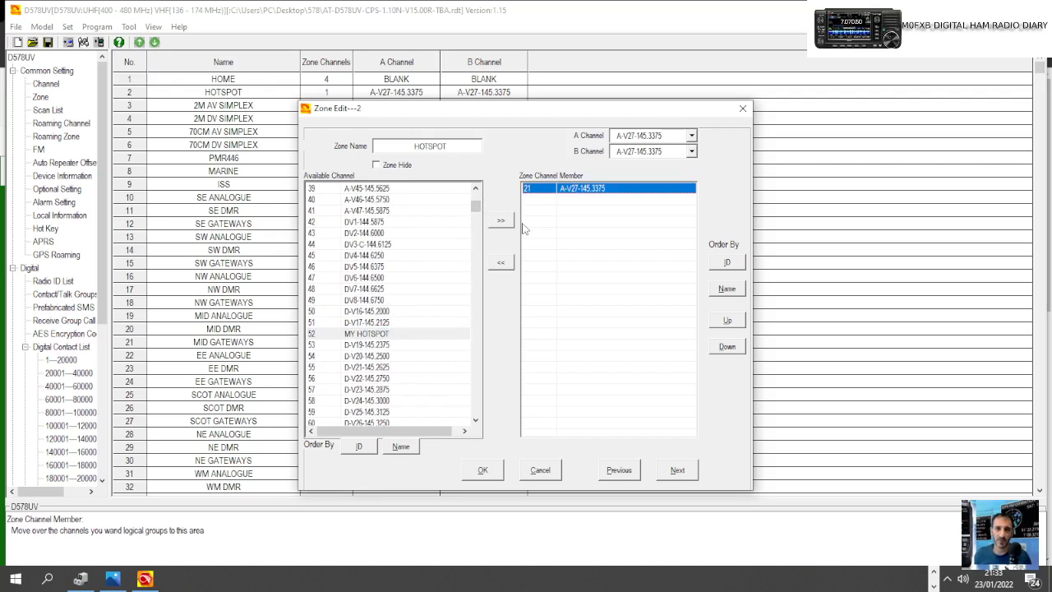
{"action": "left_click", "coordinate": [500, 220]}
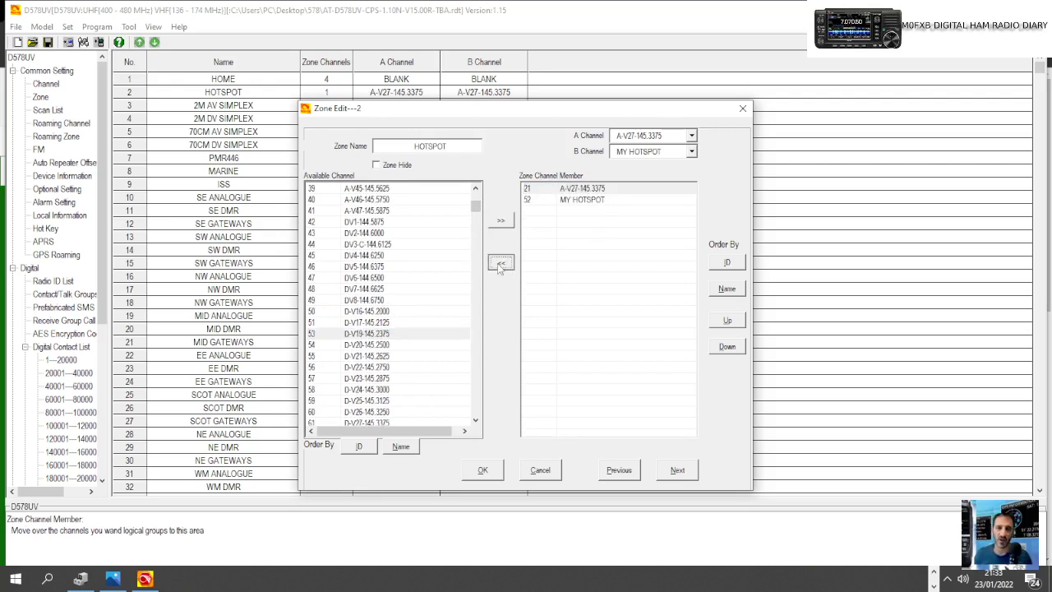
{"action": "left_click", "coordinate": [483, 470]}
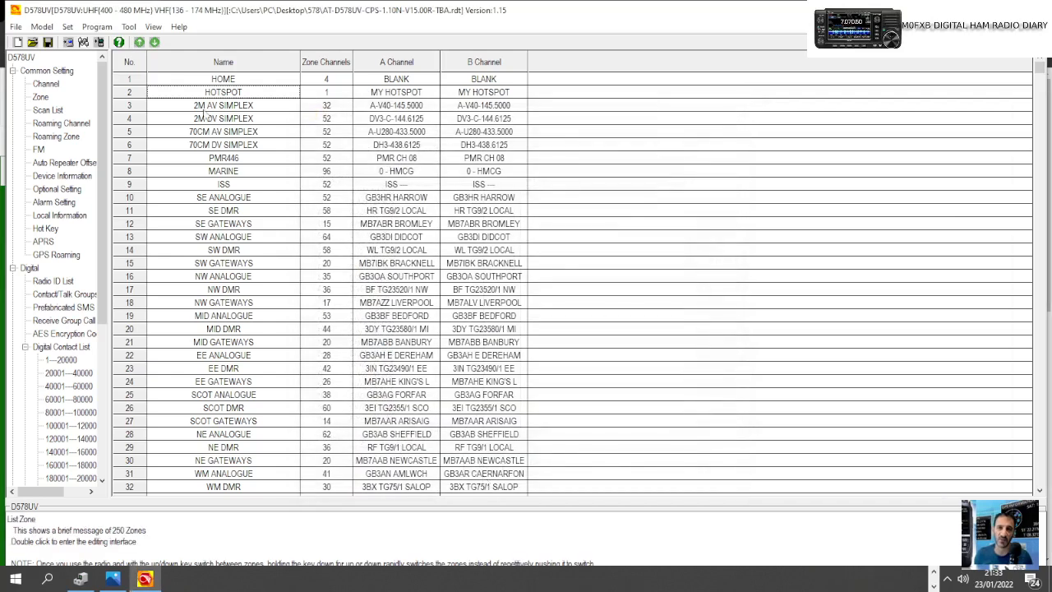
{"action": "left_click", "coordinate": [40, 96]}
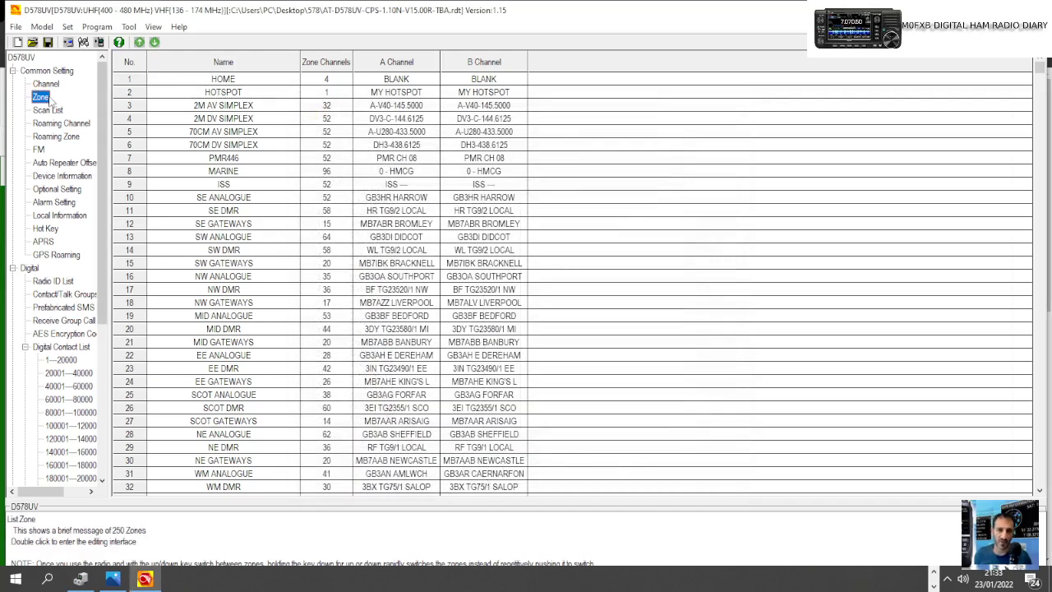
{"action": "left_click", "coordinate": [224, 92]}
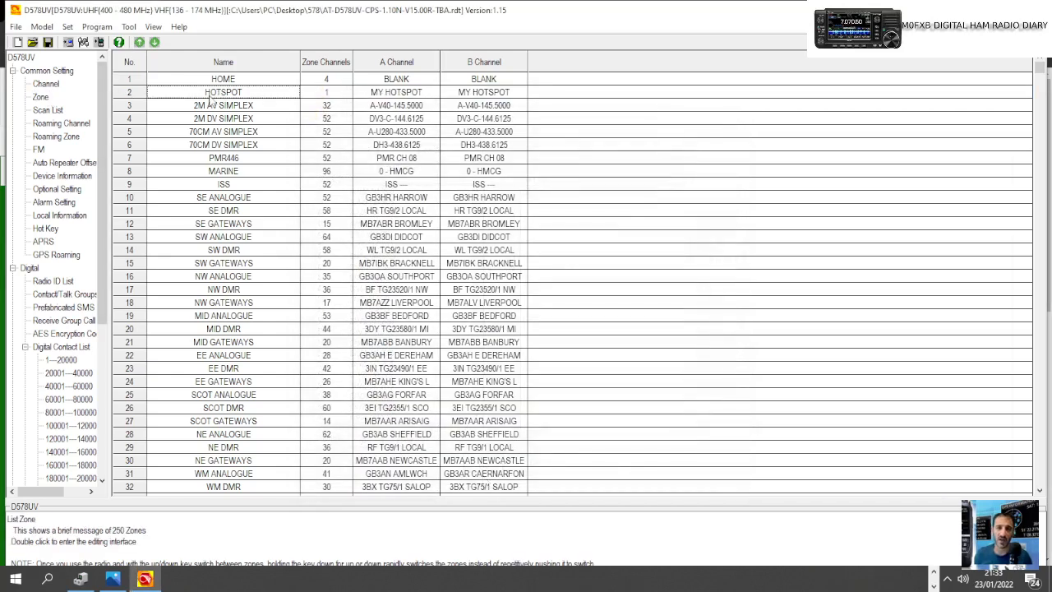
{"action": "double_click", "coordinate": [223, 92]}
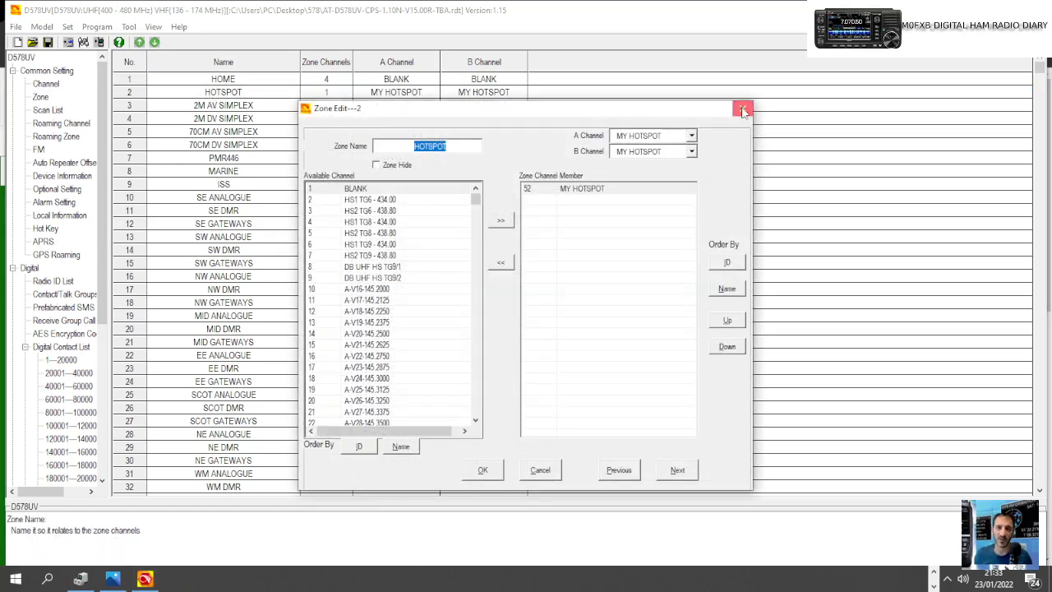
{"action": "left_click", "coordinate": [743, 109]}
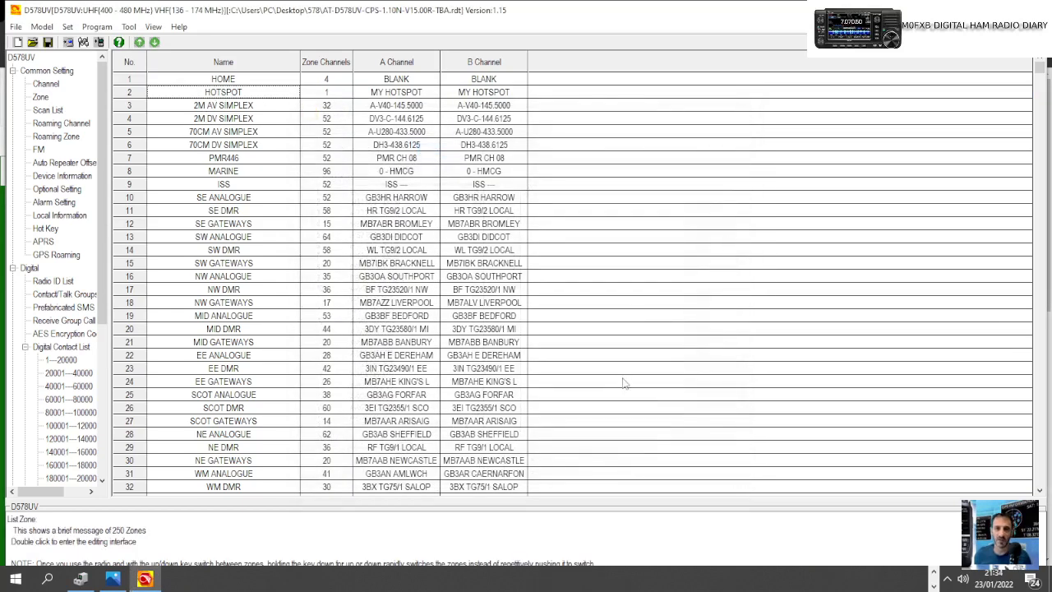